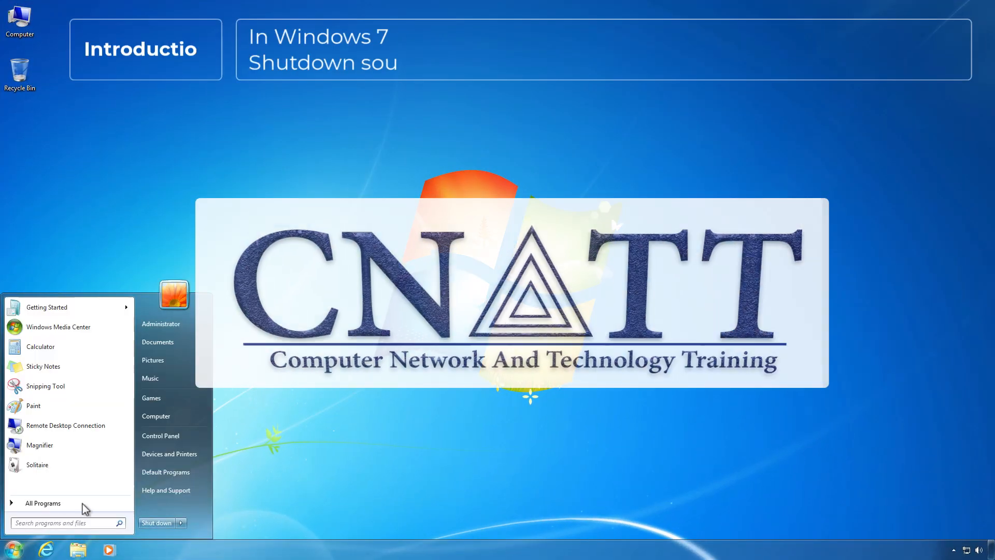
- Reach the system sounds settings via Hardware and Sound and select the Windows Logoff event
click(160, 435)
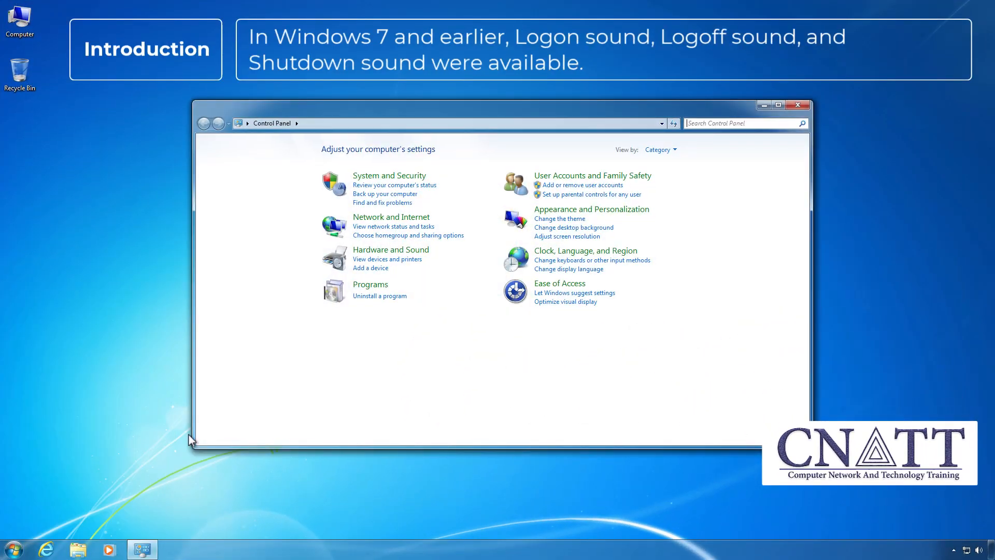
click(391, 249)
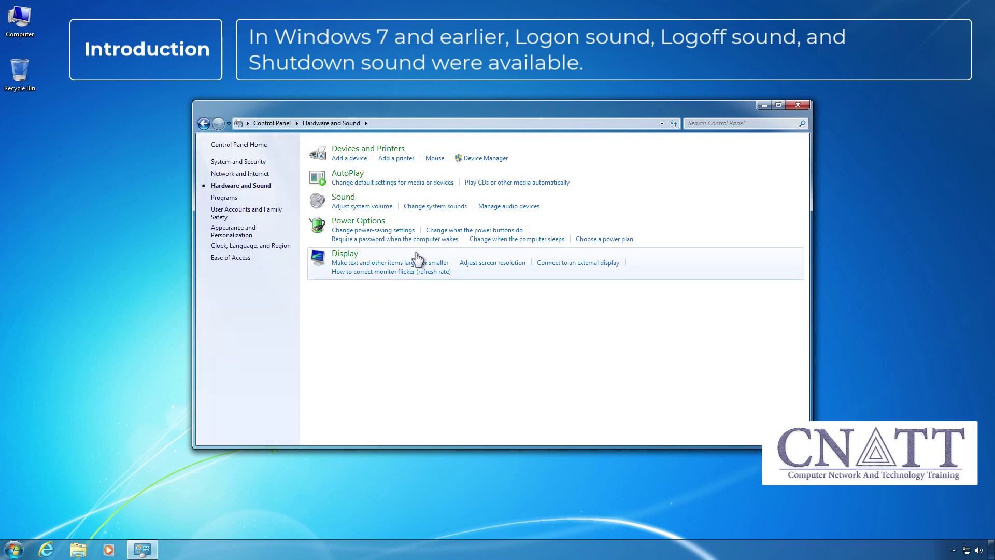
click(435, 205)
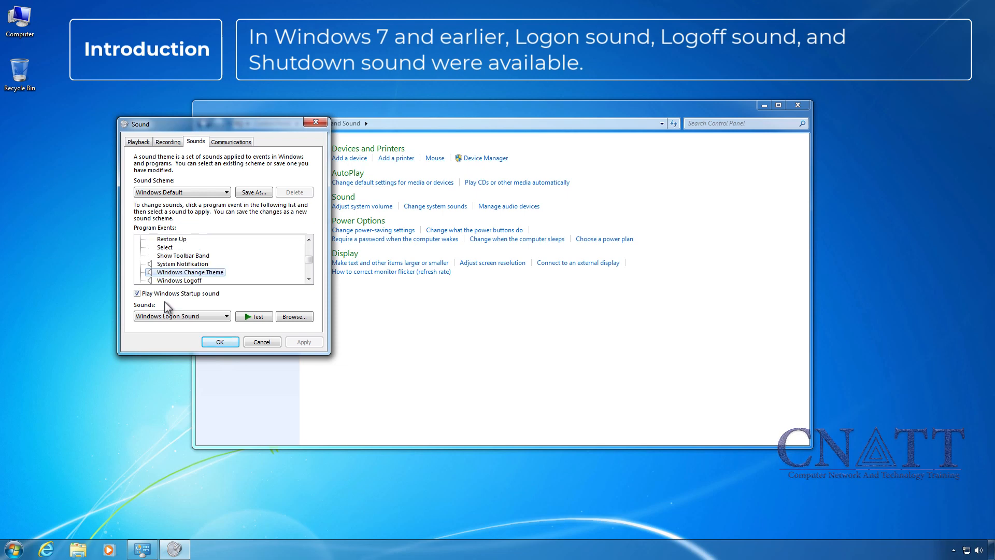
click(179, 271)
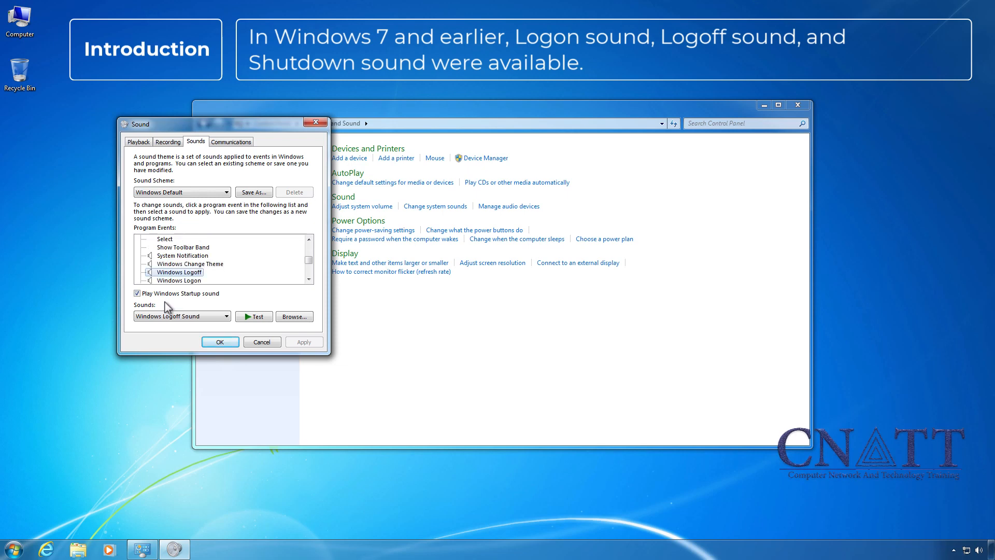
click(181, 271)
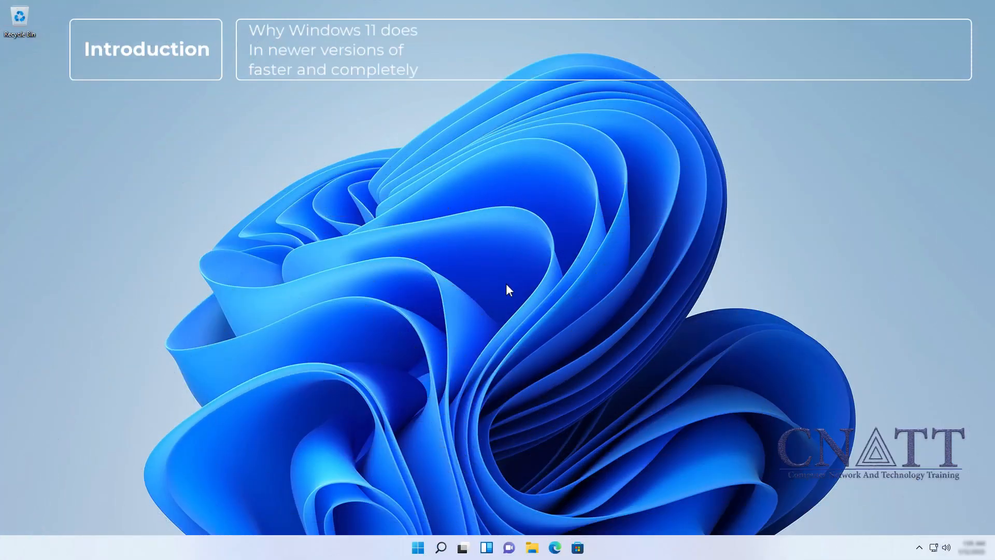
- Reach the Windows 11 system sounds settings through Control Panel's Hardware and Sound
click(419, 547)
text(control)
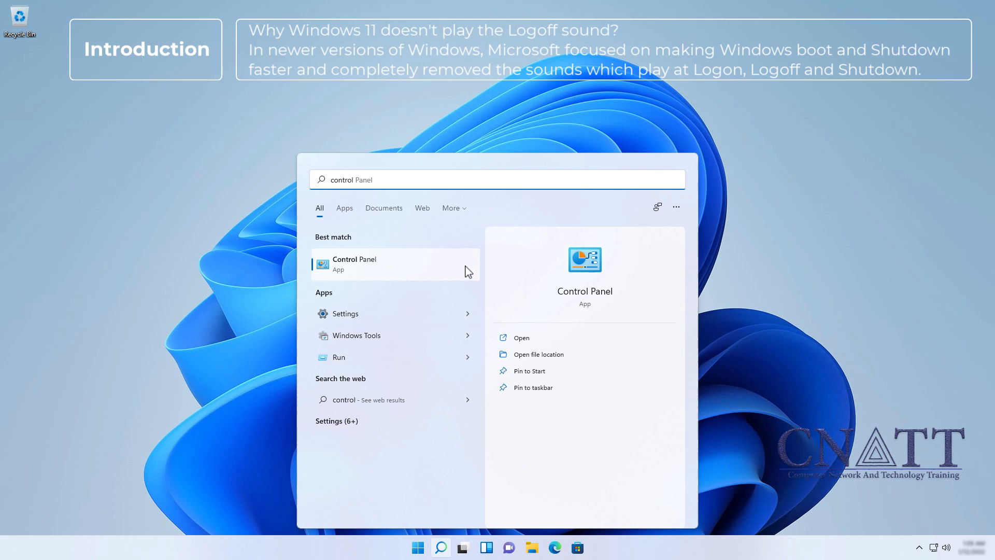
click(354, 264)
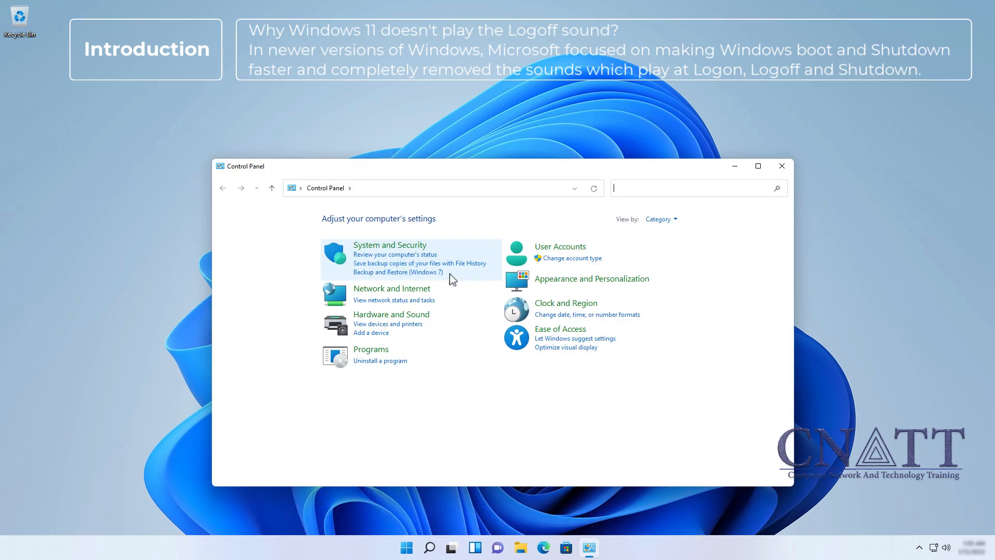
click(392, 314)
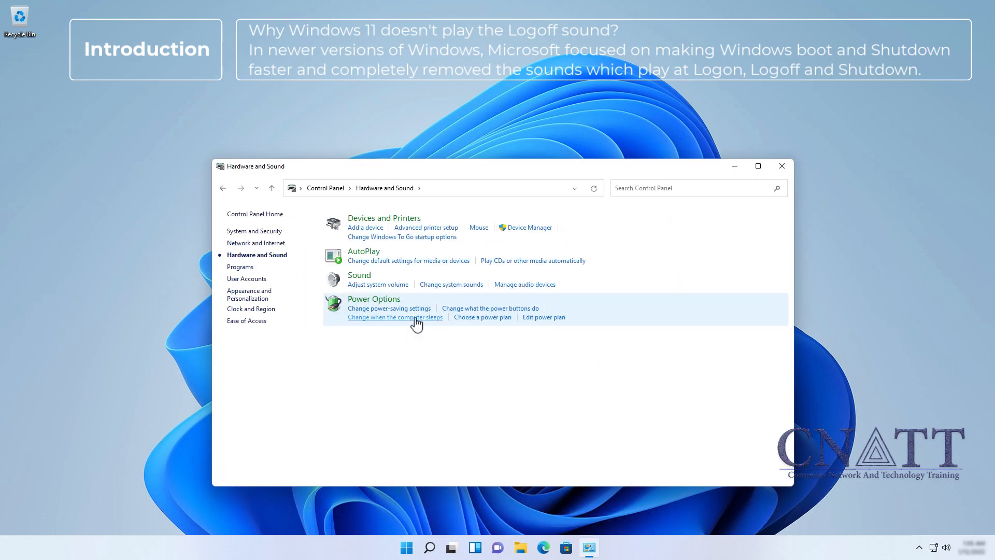
click(452, 284)
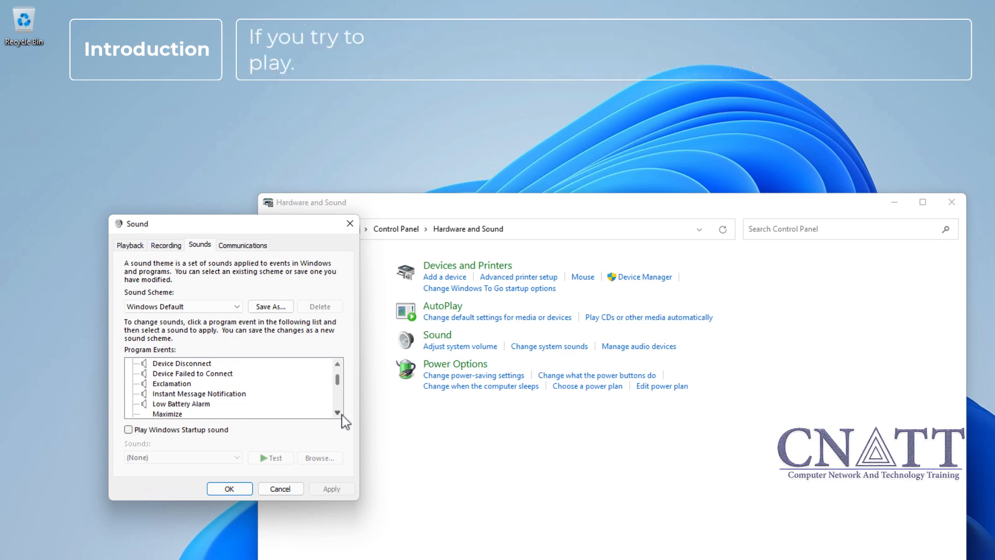
- Scroll through the Program Events list to confirm no logon or logoff sound events exist
click(336, 413)
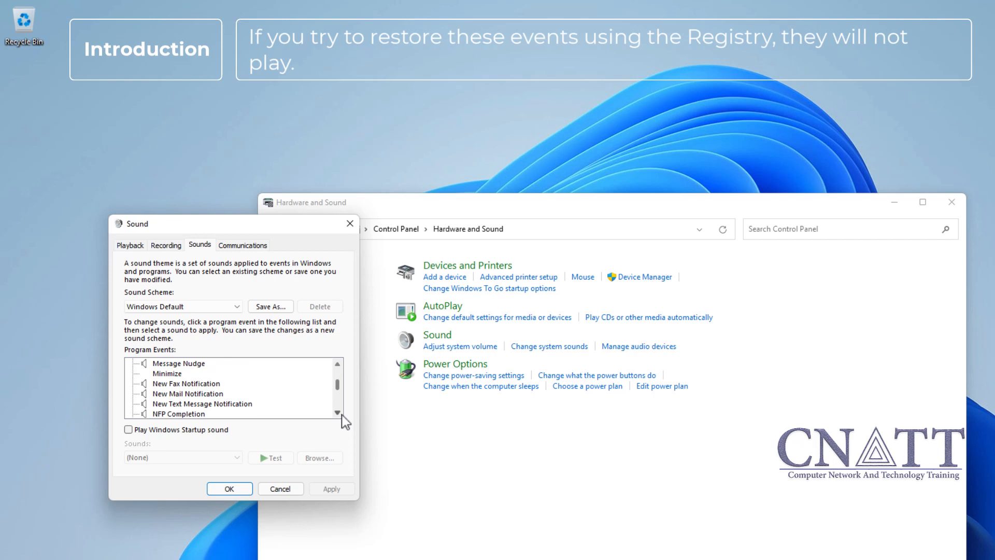
scroll(down, 3)
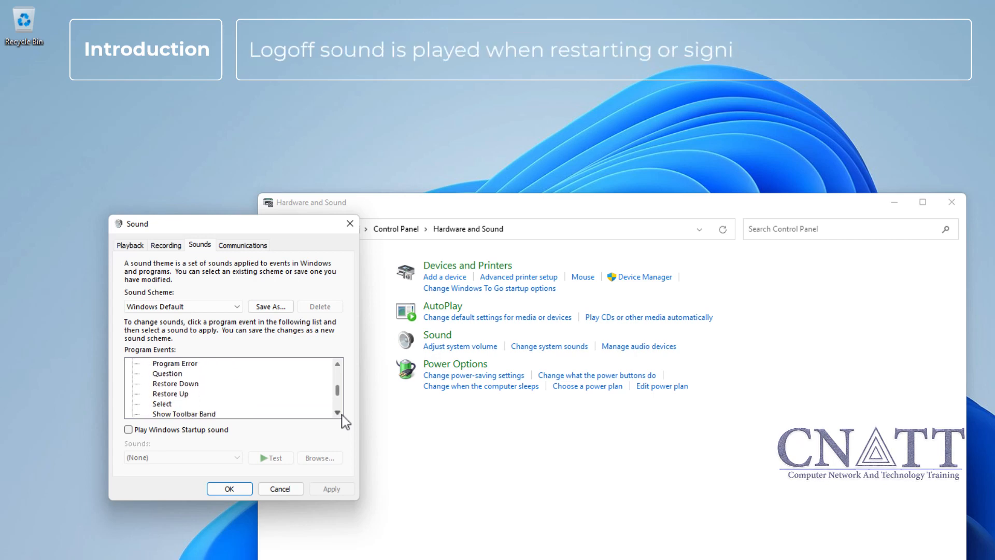
scroll(down, 3)
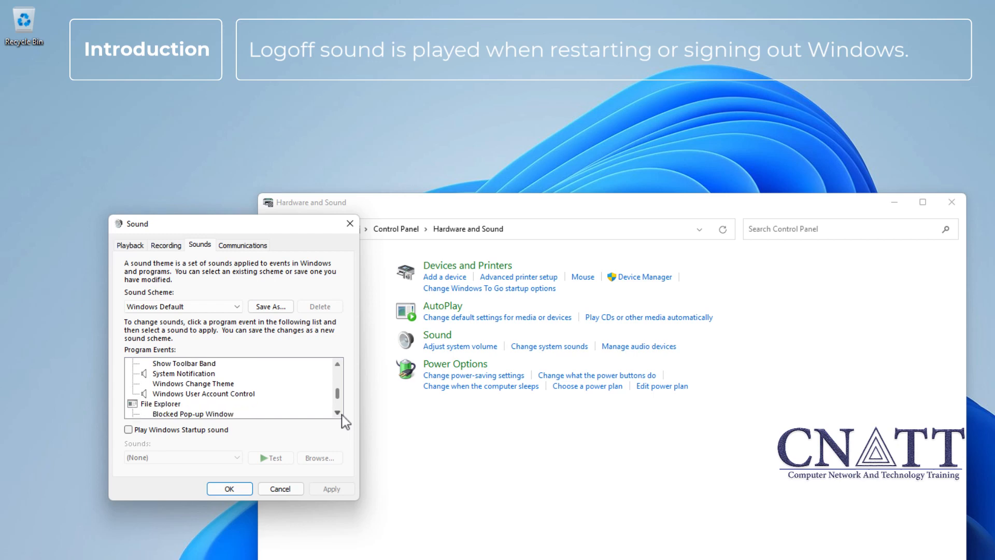
scroll(down, 3)
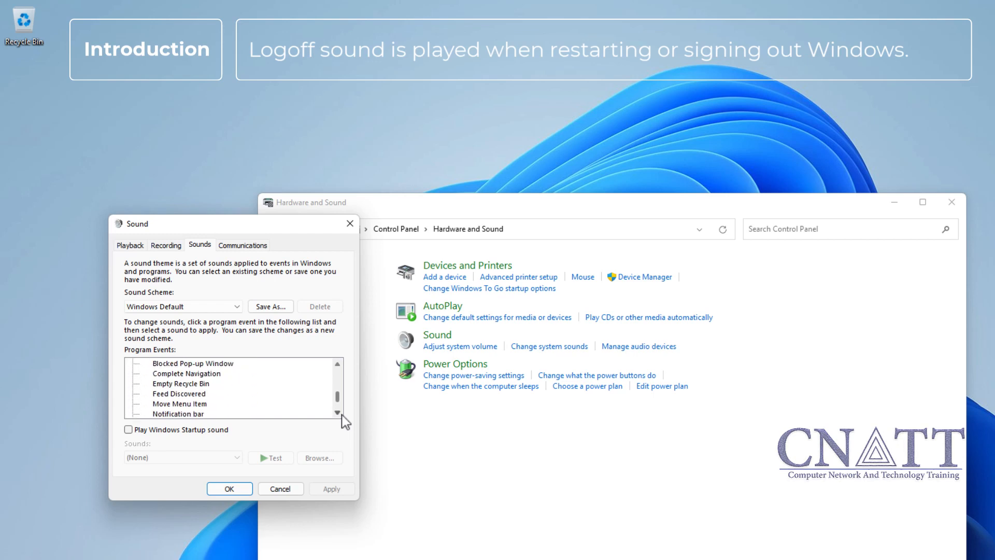
scroll(down, 3)
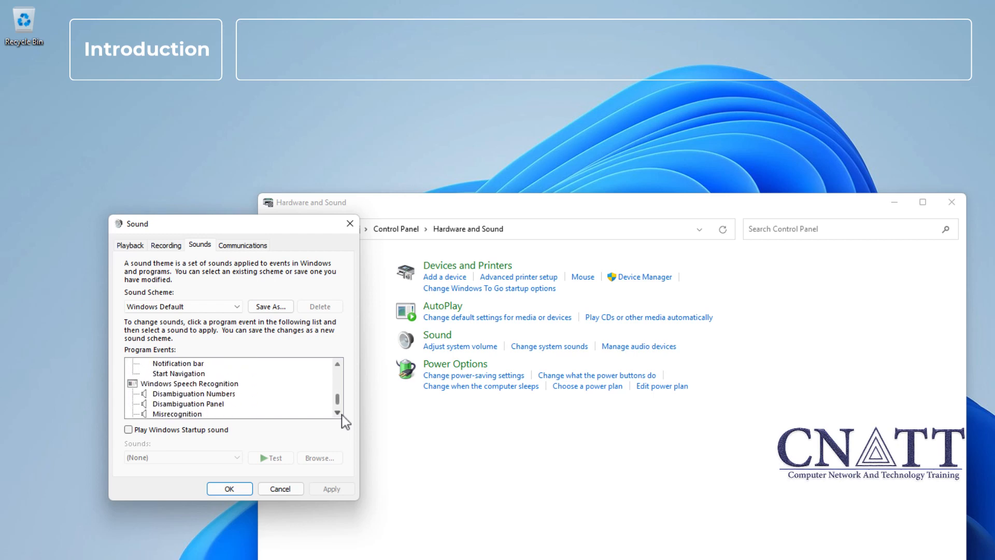
scroll(down, 3)
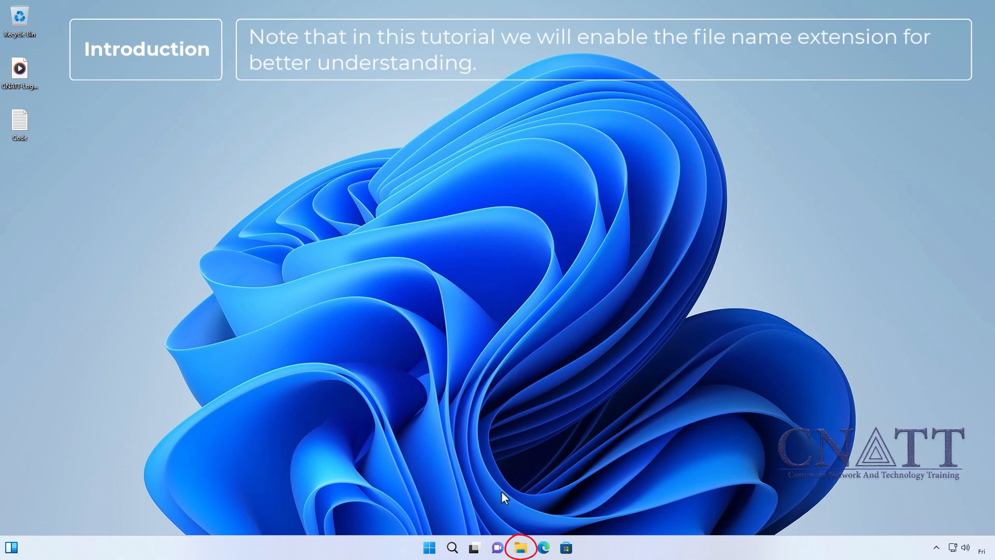
- Turn on File name extensions under File Explorer's View > Show options
click(527, 545)
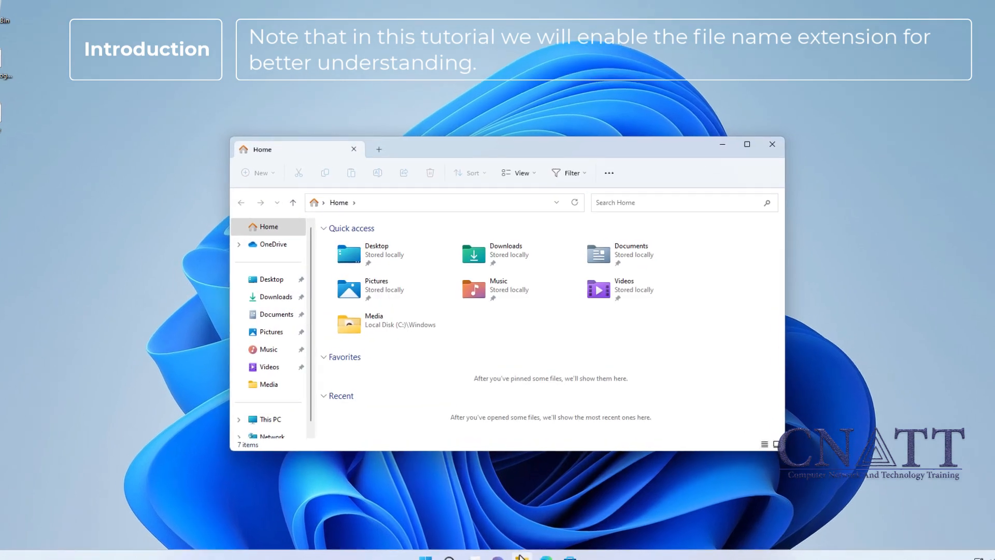
click(519, 167)
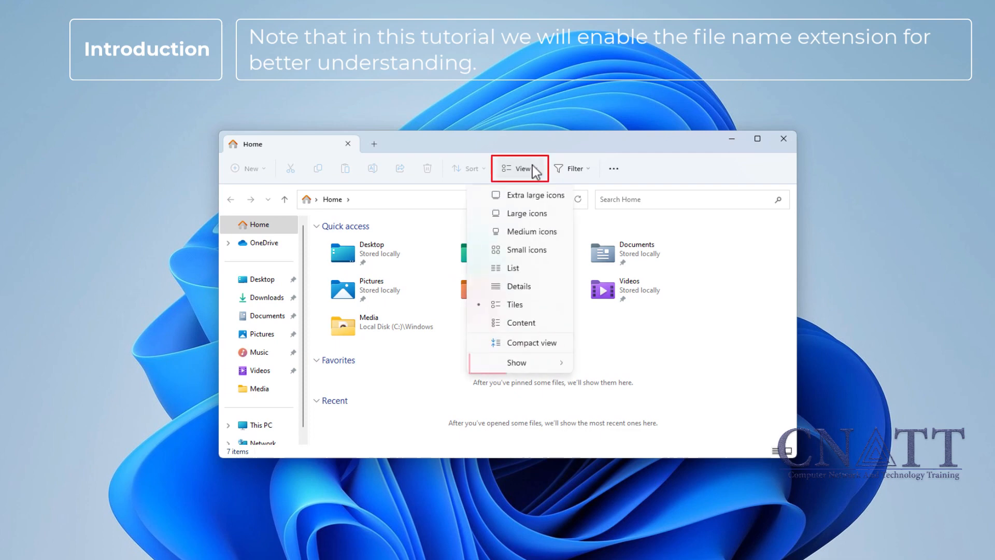
mouse_move(516, 363)
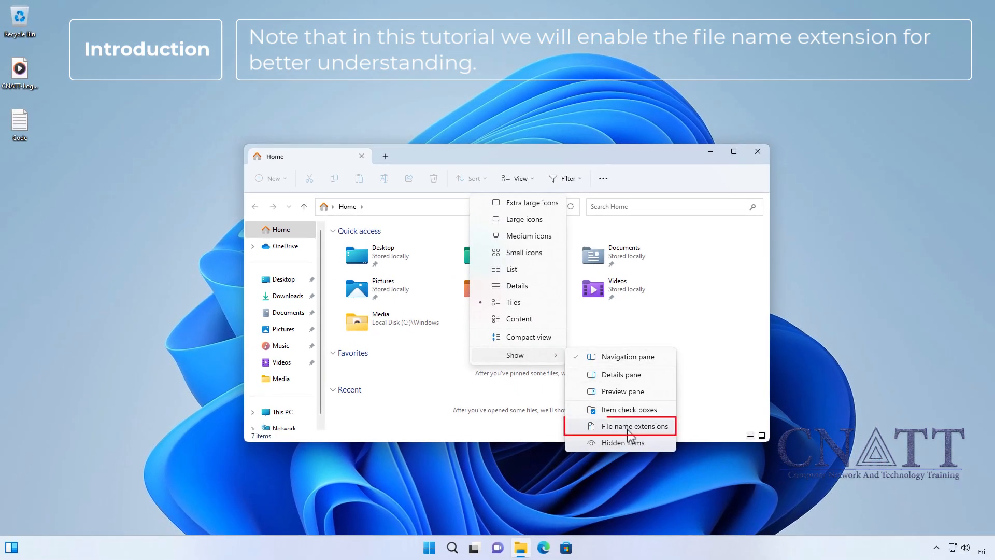
click(636, 425)
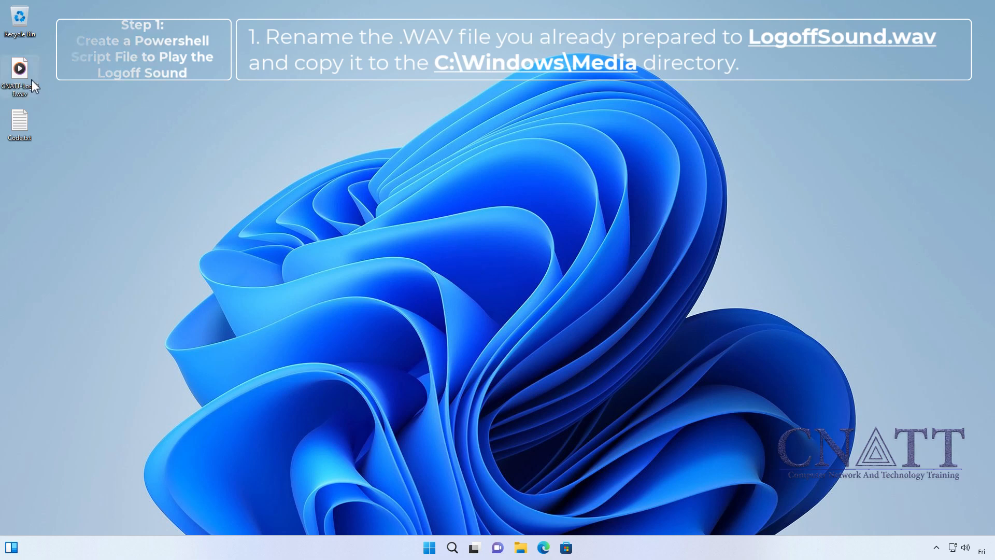
- Rename the desktop sound file to LogoffSound.wav and copy it
right_click(19, 67)
text(LogoffSound.)
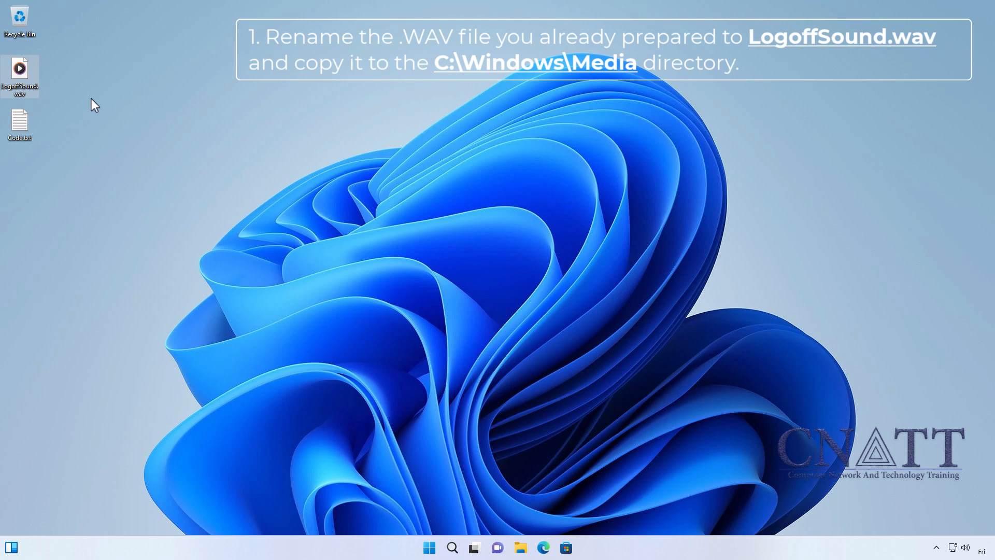
right_click(20, 71)
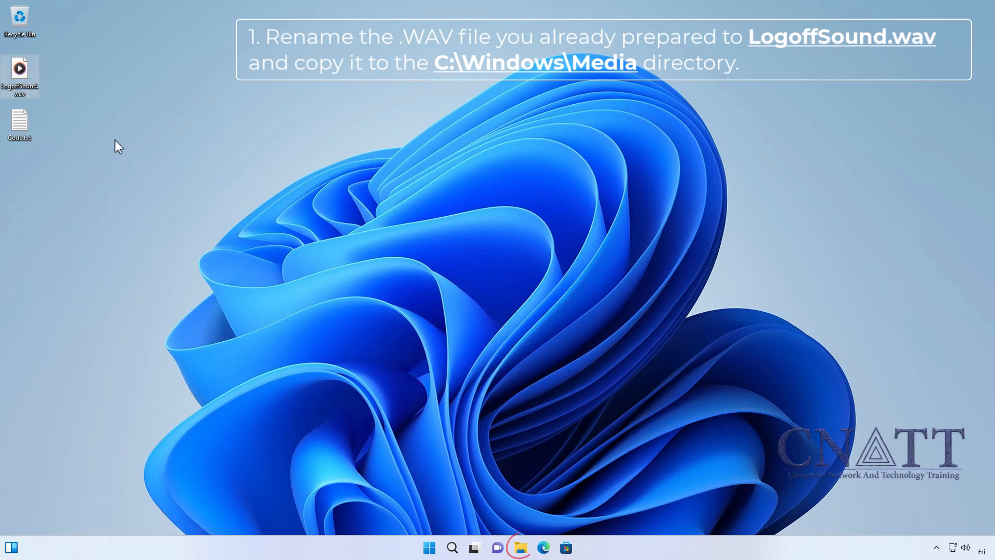
- Paste LogoffSound.wav into C:\Windows\Media, granting administrator permission
click(529, 546)
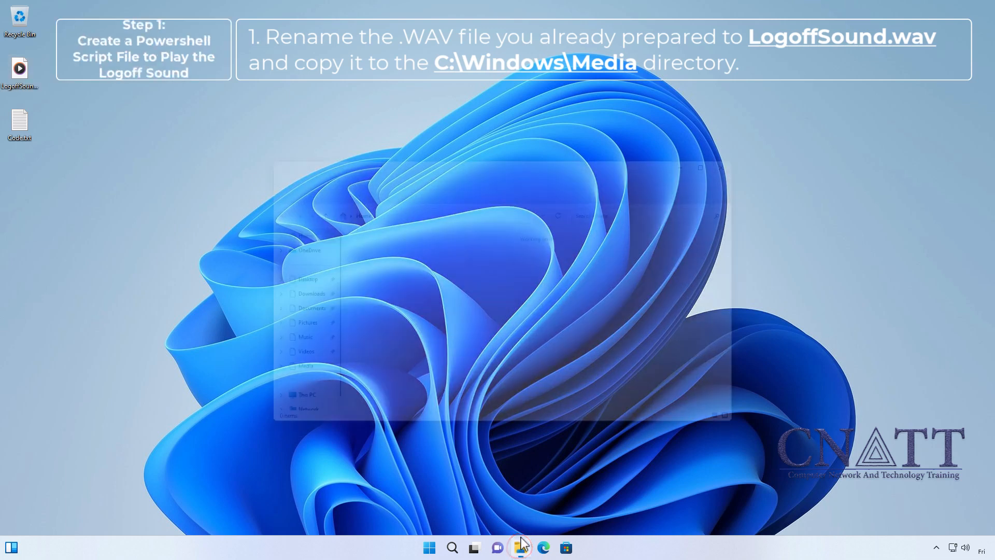
click(521, 547)
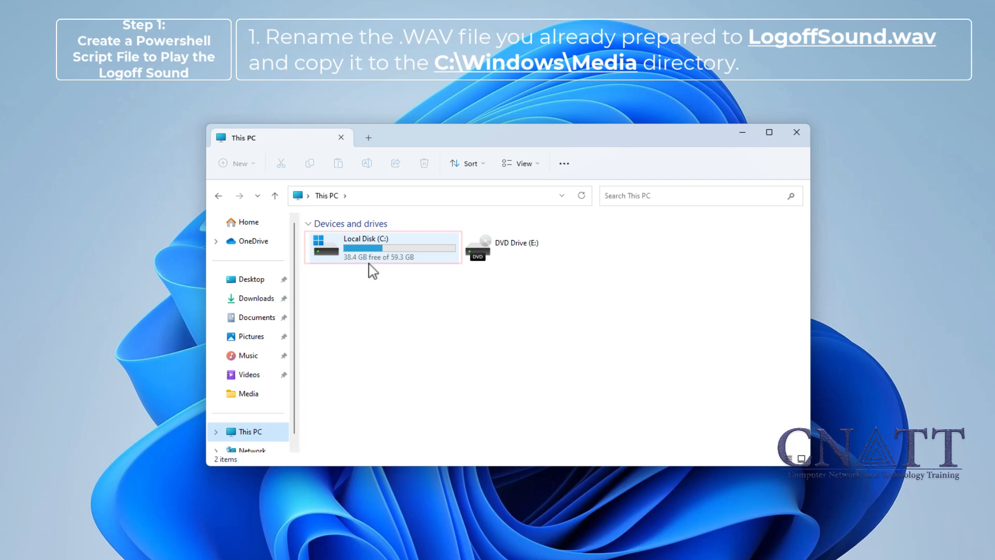
double_click(382, 247)
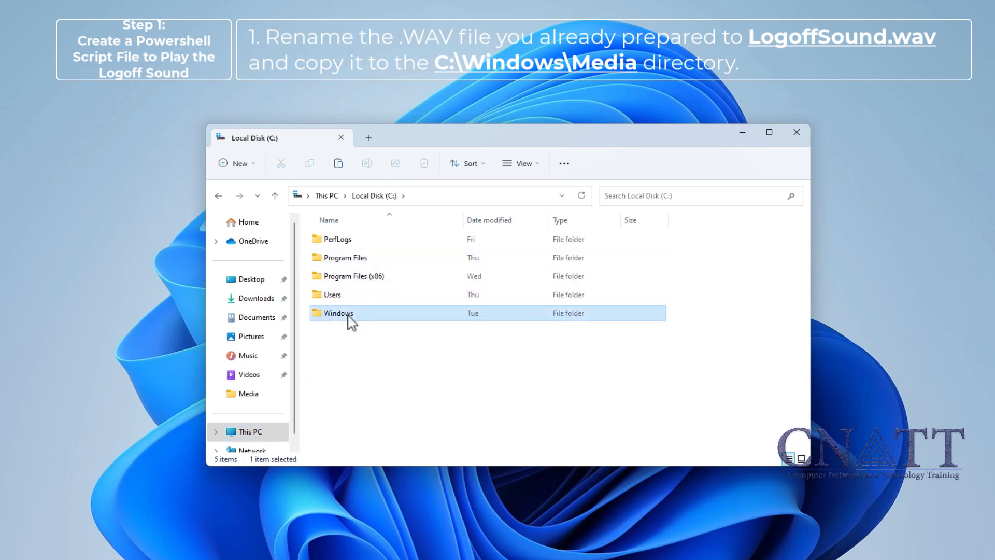
double_click(338, 313)
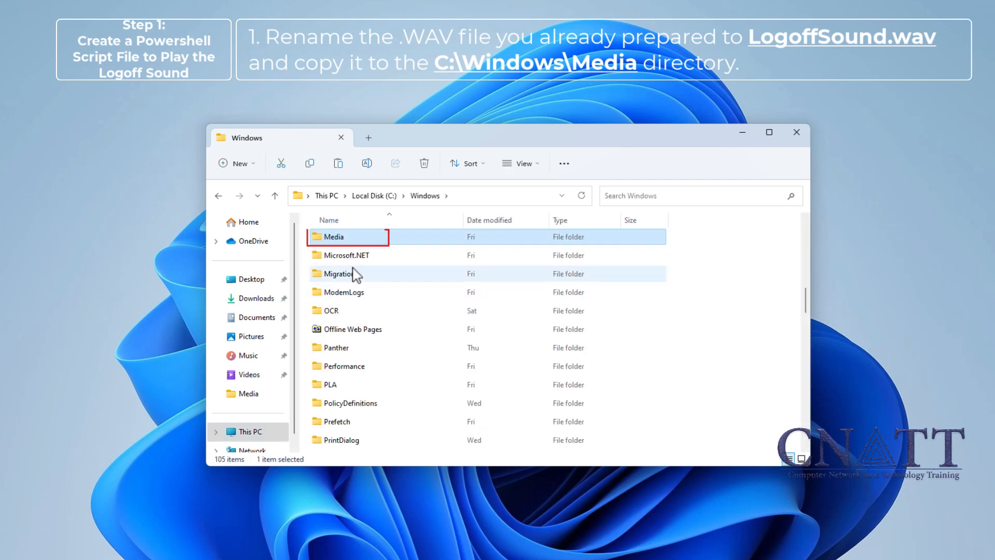
double_click(333, 237)
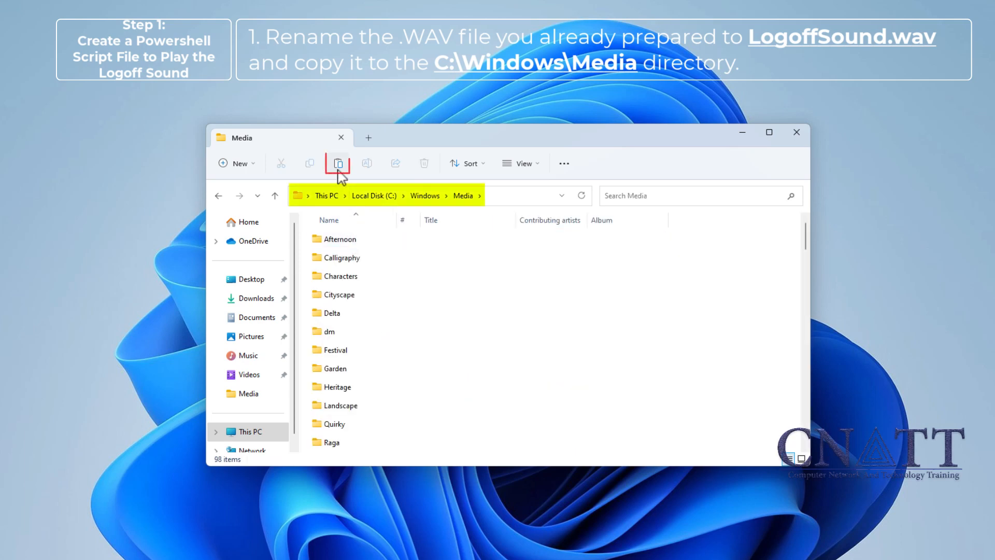
click(338, 164)
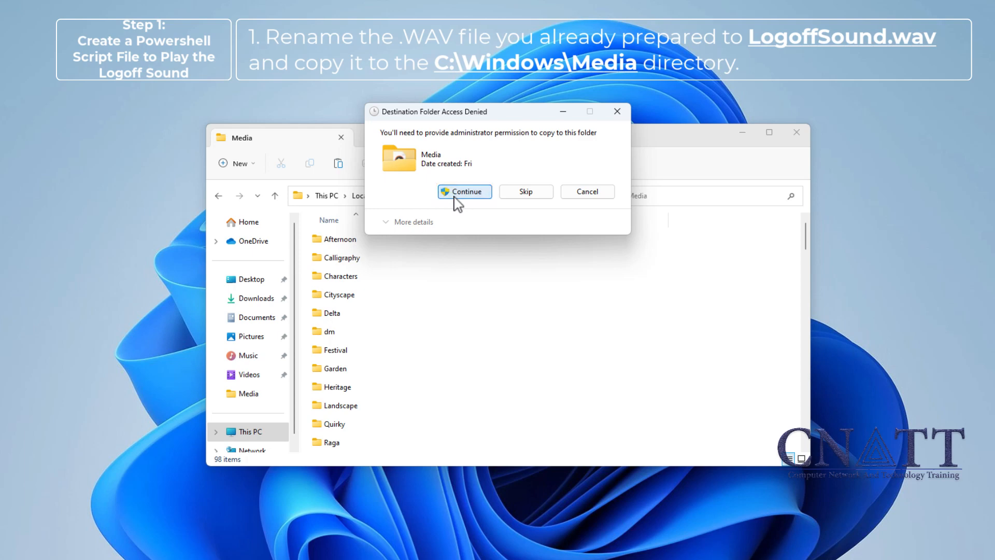
click(464, 191)
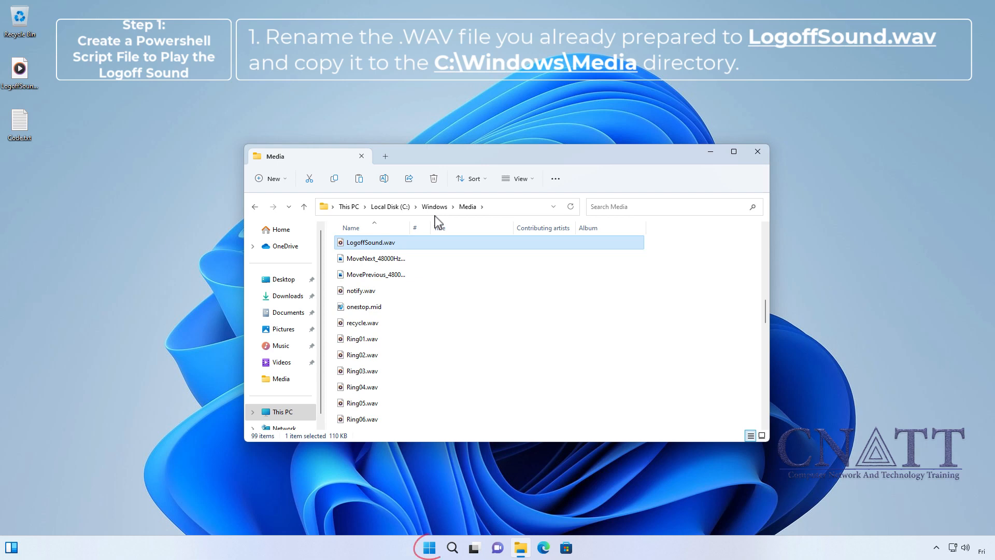
- Launch PowerShell ISE from Start search as administrator and approve the UAC prompt
click(428, 548)
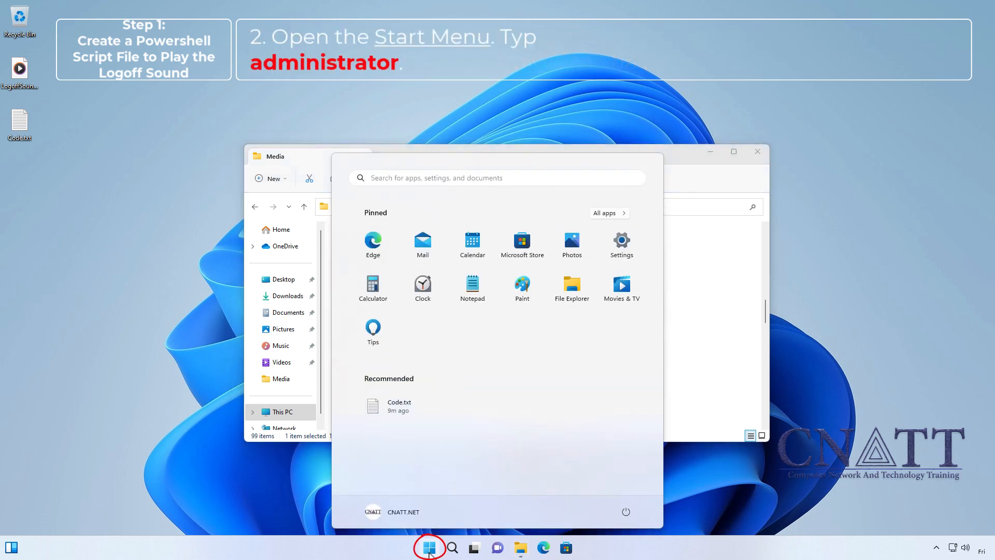
text(powershell i)
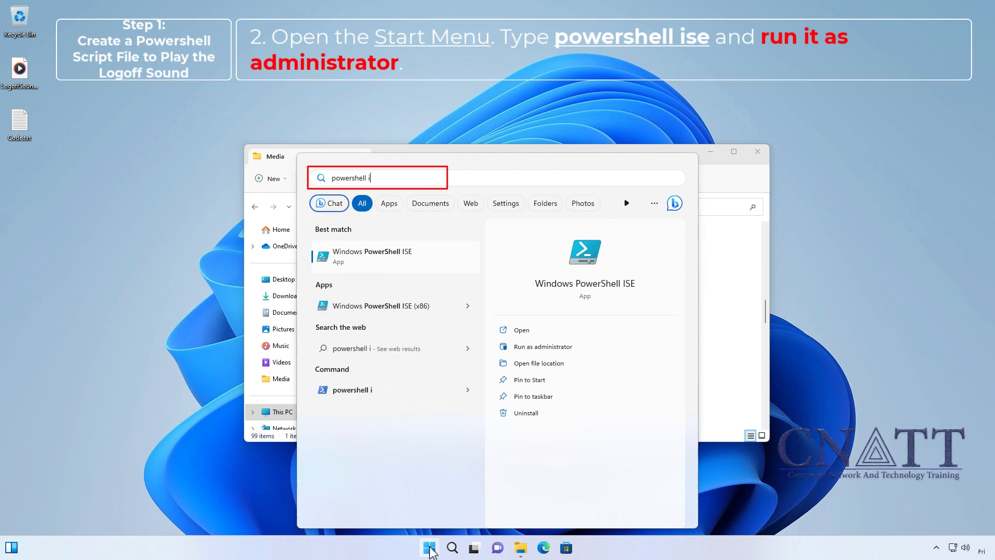
text(se)
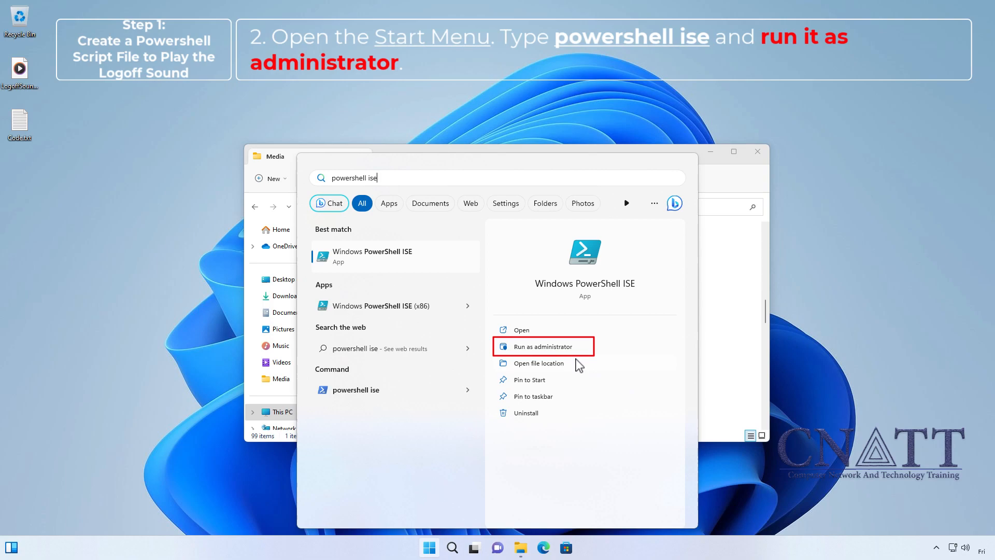
click(539, 347)
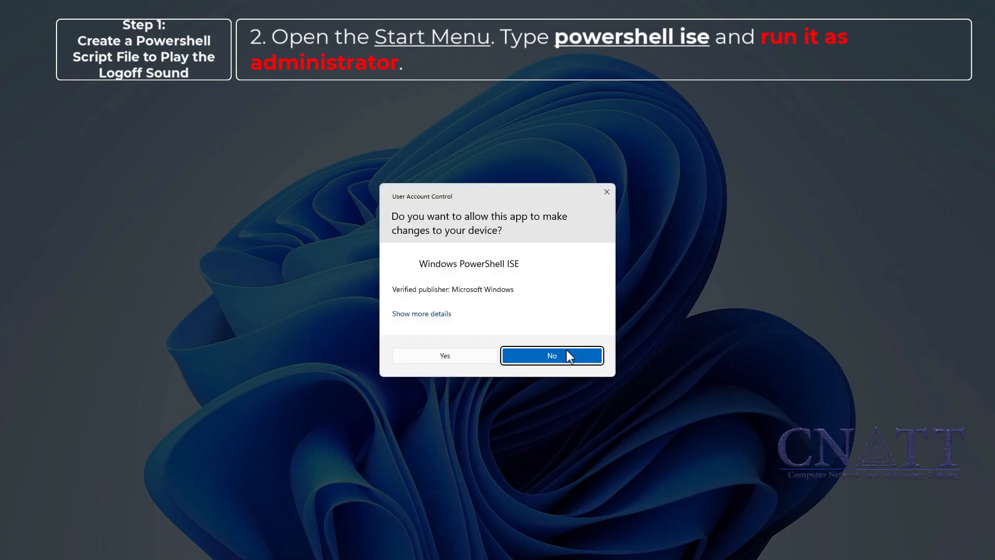
click(446, 356)
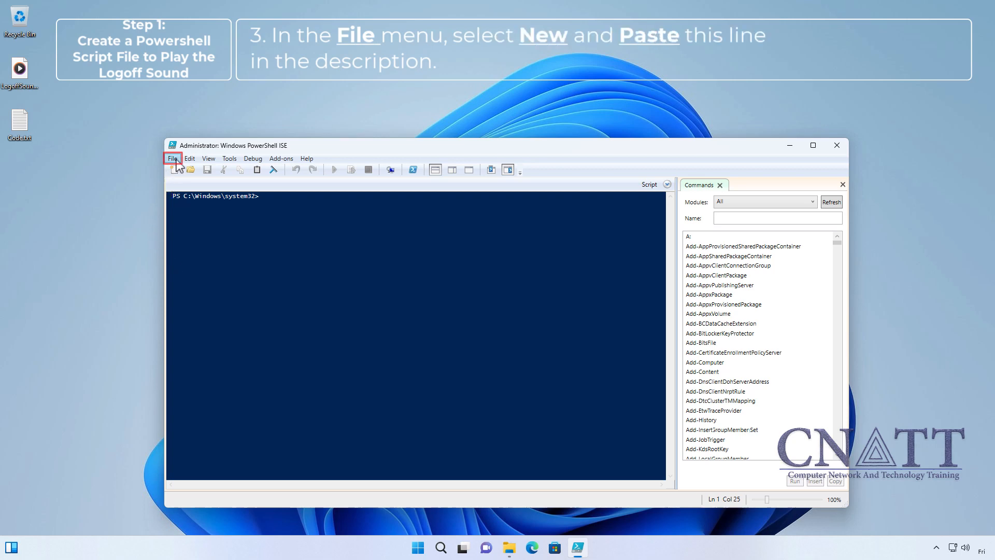
- Create a new script with the SoundPlayer line playing LogoffSound.wav and run it as a test
click(172, 157)
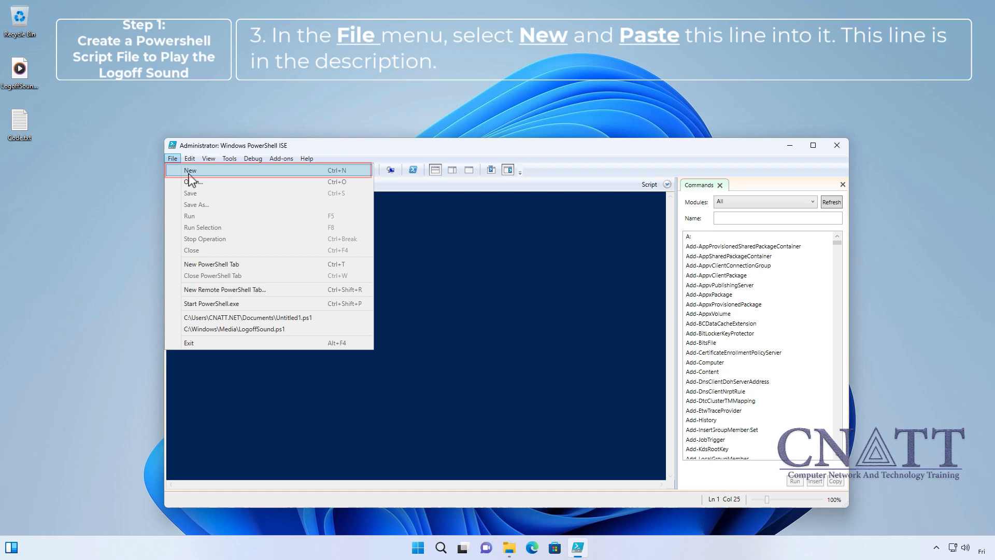
click(191, 170)
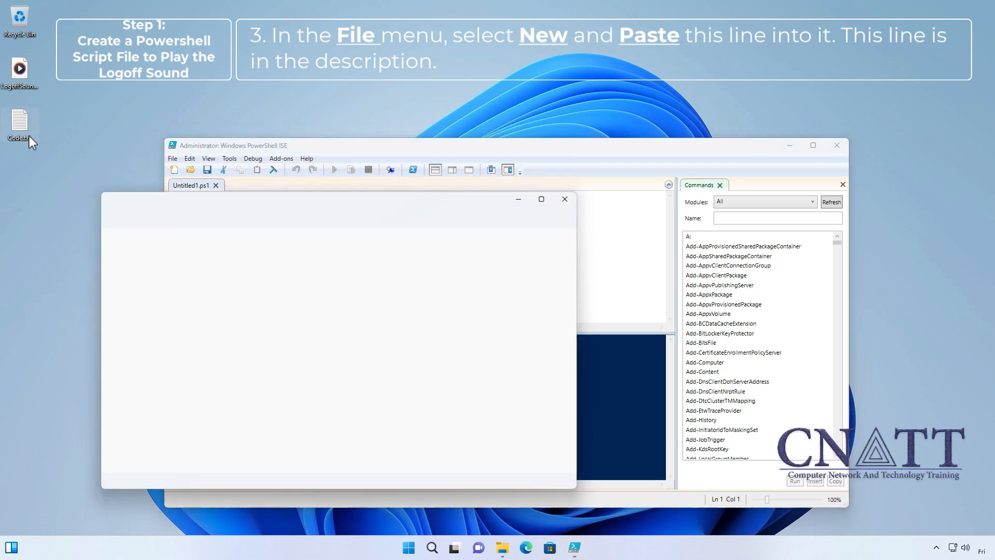
click(137, 217)
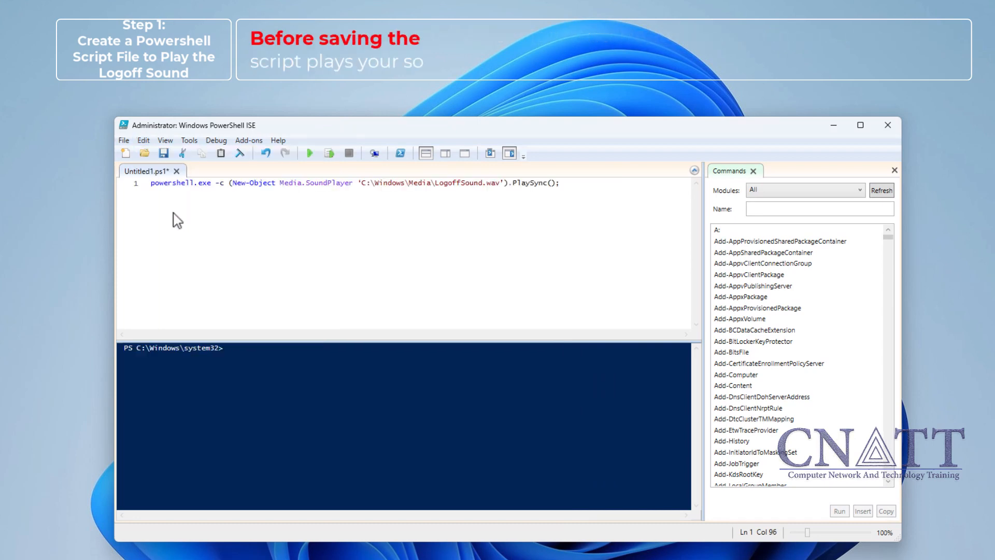
click(123, 140)
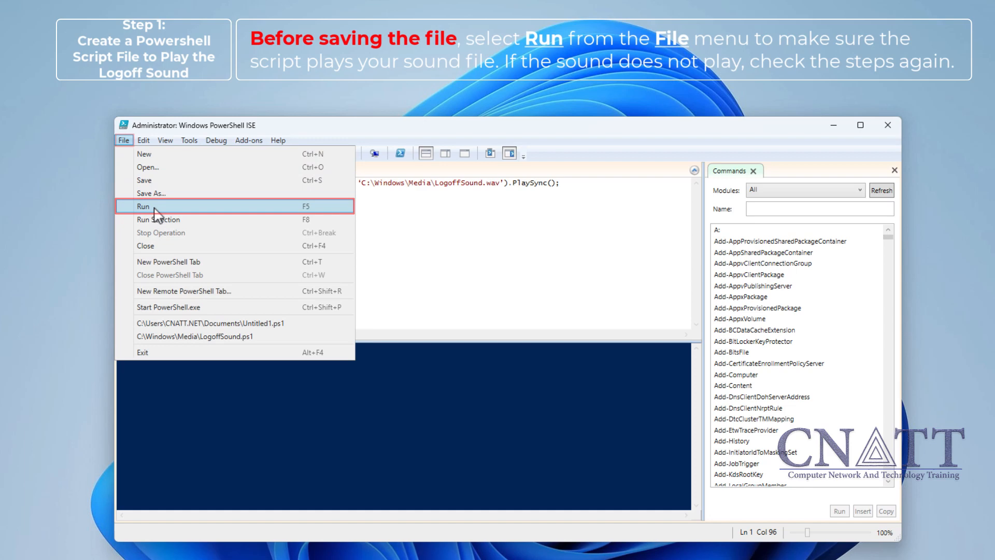
click(145, 207)
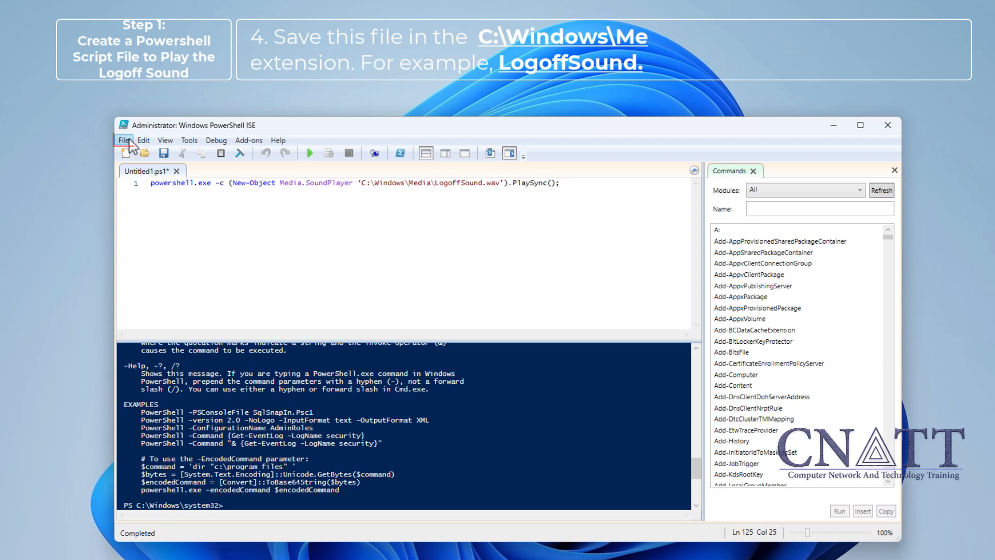
- Save the script as LogoffSound.ps1 in C:\Windows\Media via Save As
click(123, 140)
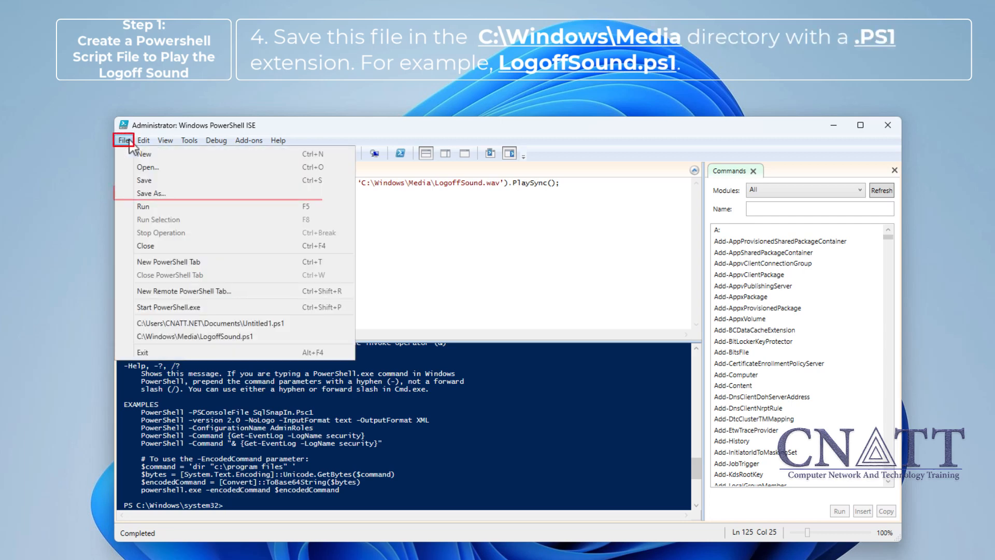
mouse_move(183, 198)
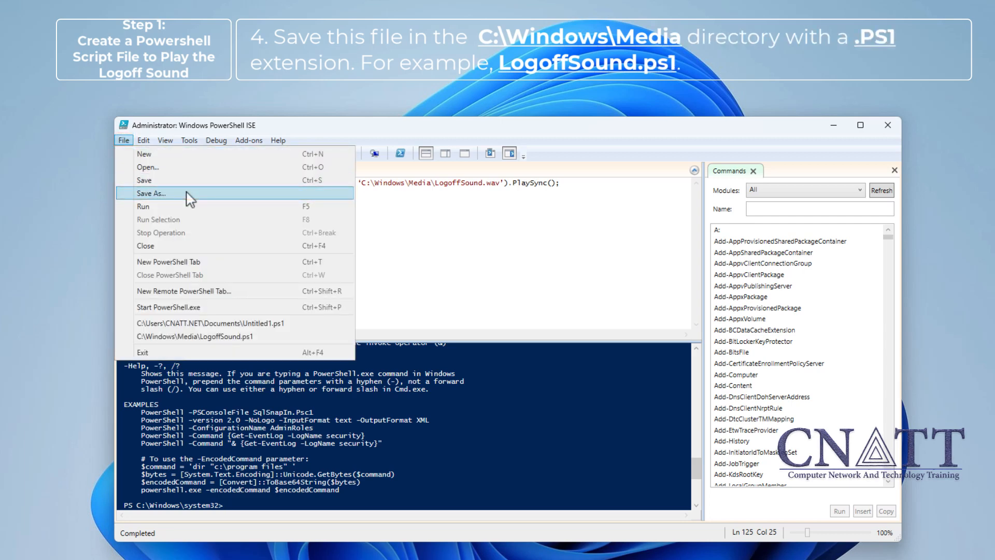
click(151, 193)
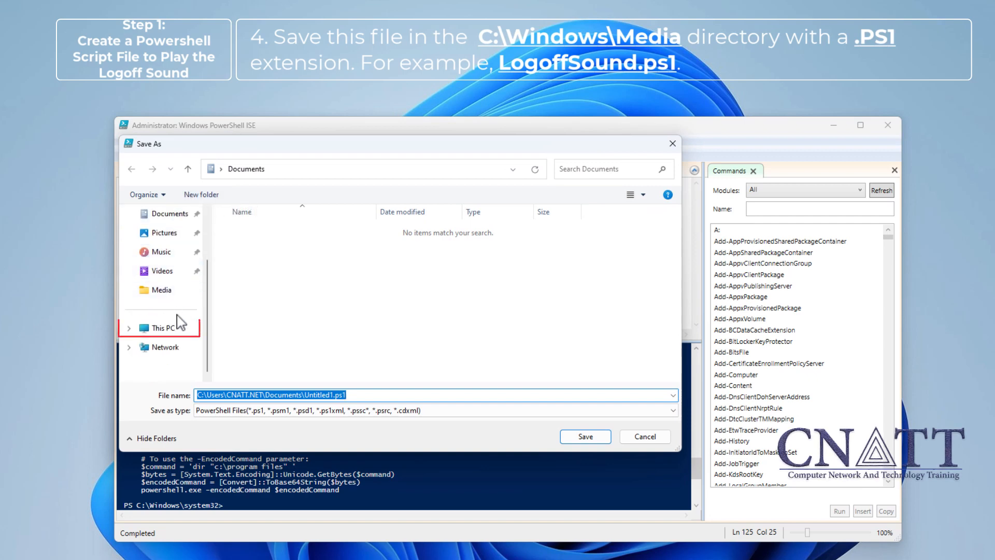
click(163, 328)
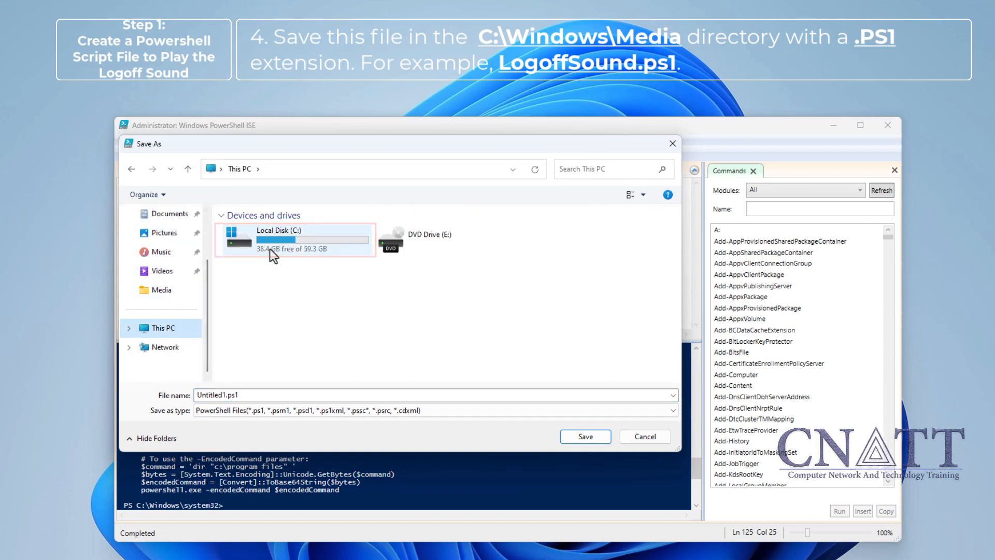
double_click(294, 239)
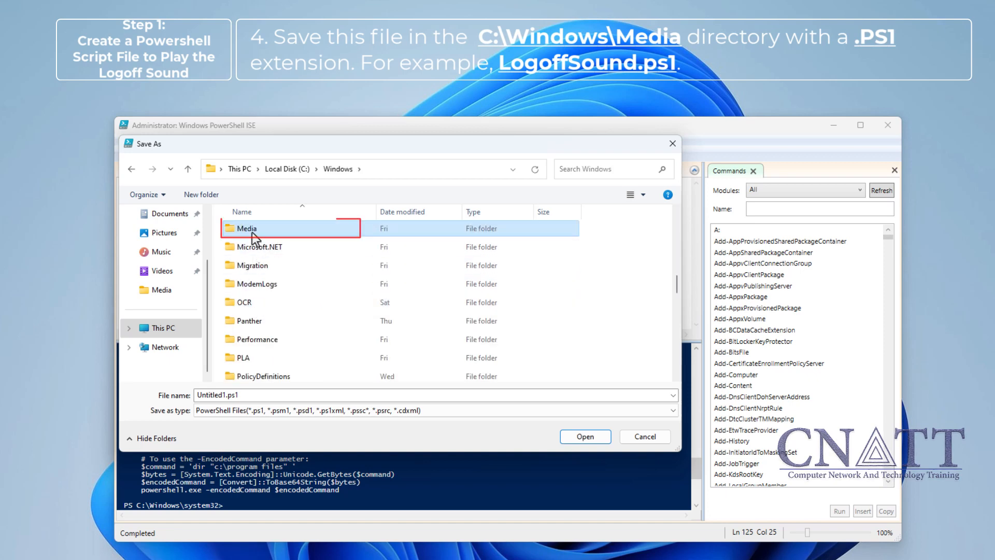
double_click(247, 228)
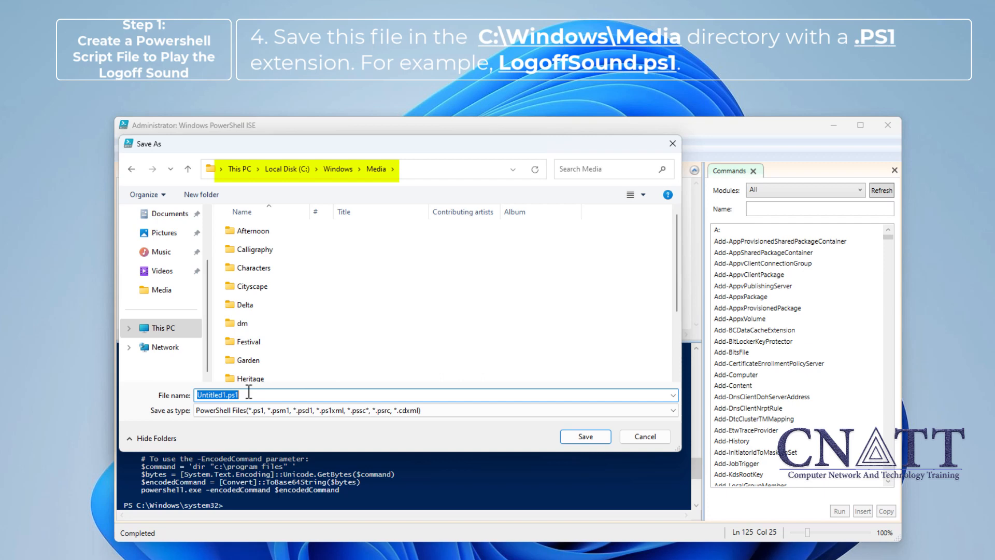
text(Lo)
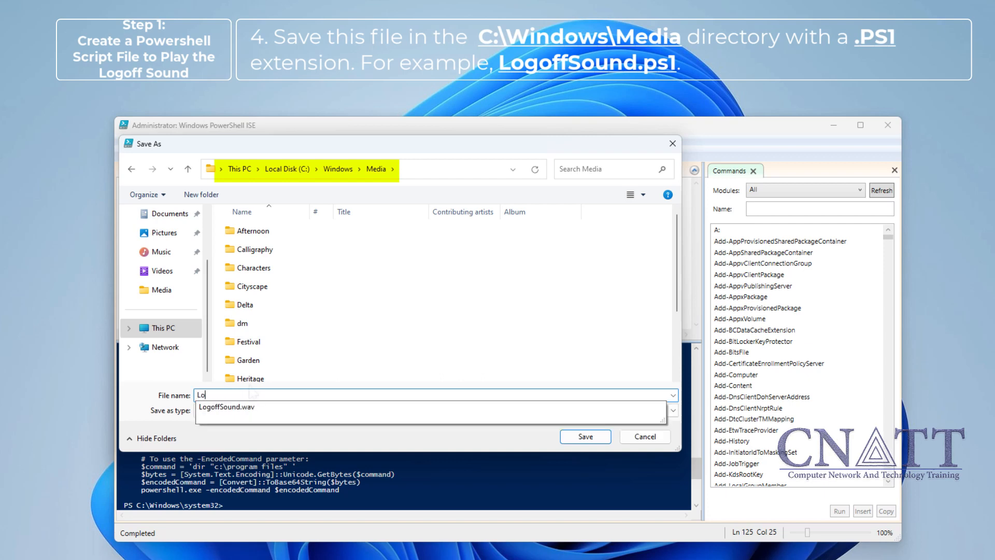
text(goffSound.ps1)
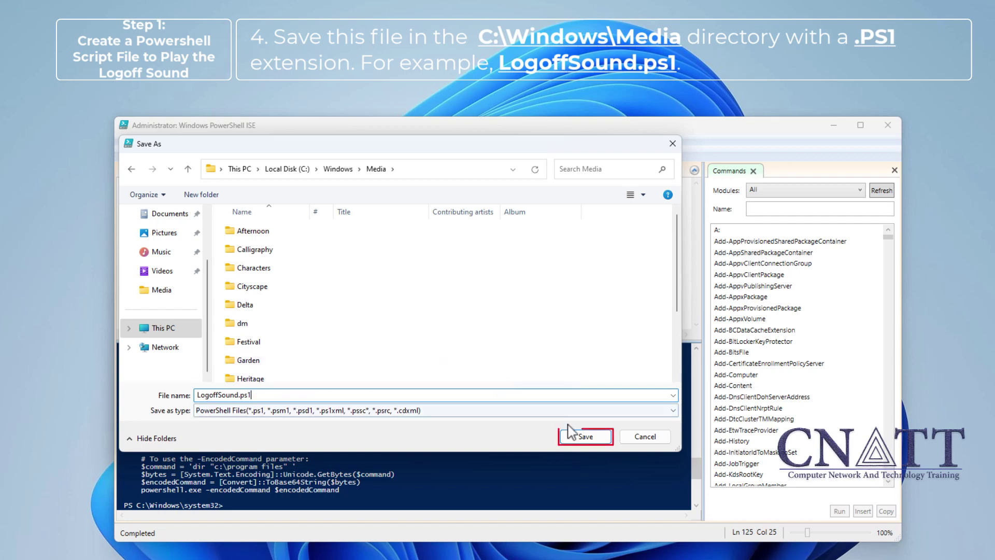
click(588, 437)
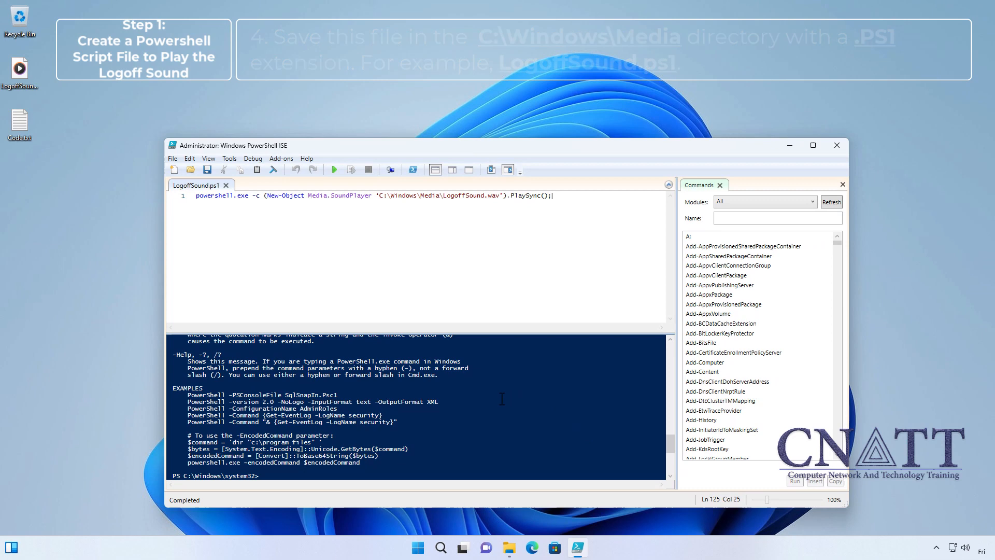
- Check the Media folder contains LogoffSound.ps1 and LogoffSound.wav, then close the windows
click(509, 548)
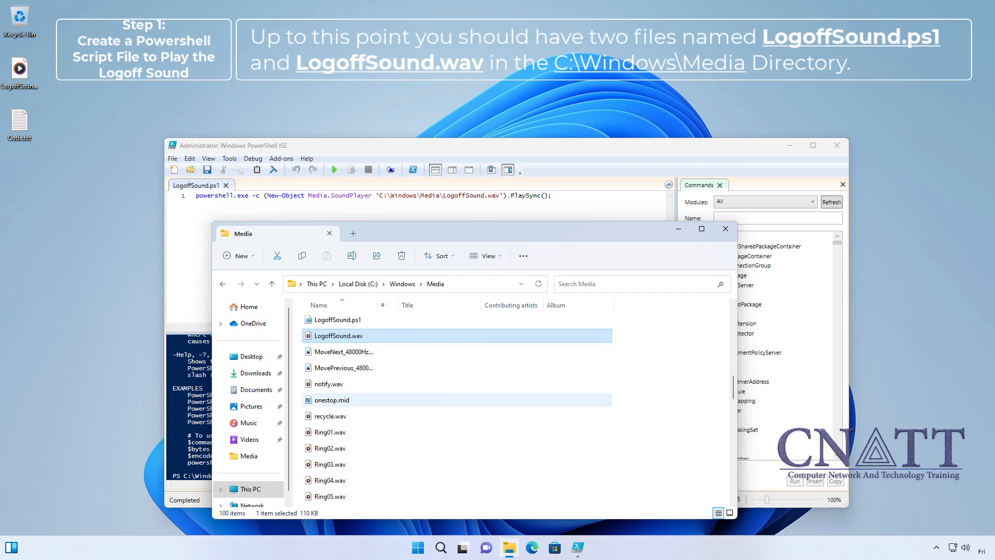
mouse_move(332, 400)
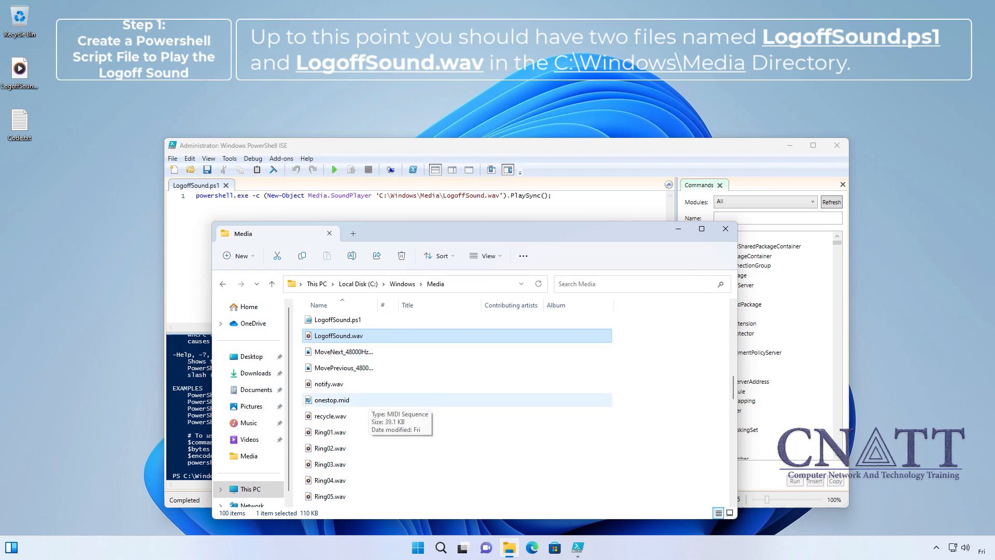
click(337, 320)
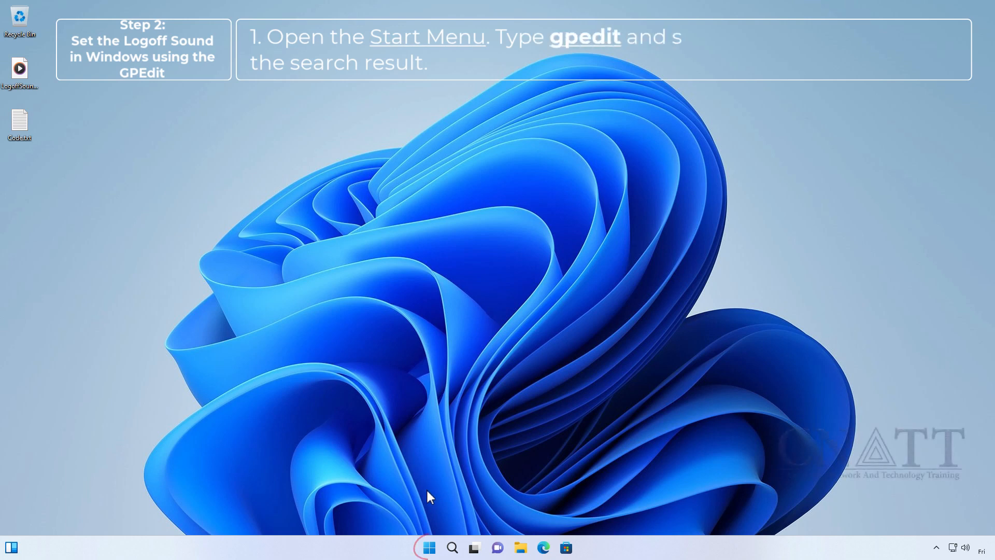
- Launch the Local Group Policy Editor by searching gpedit from the Start menu
click(427, 548)
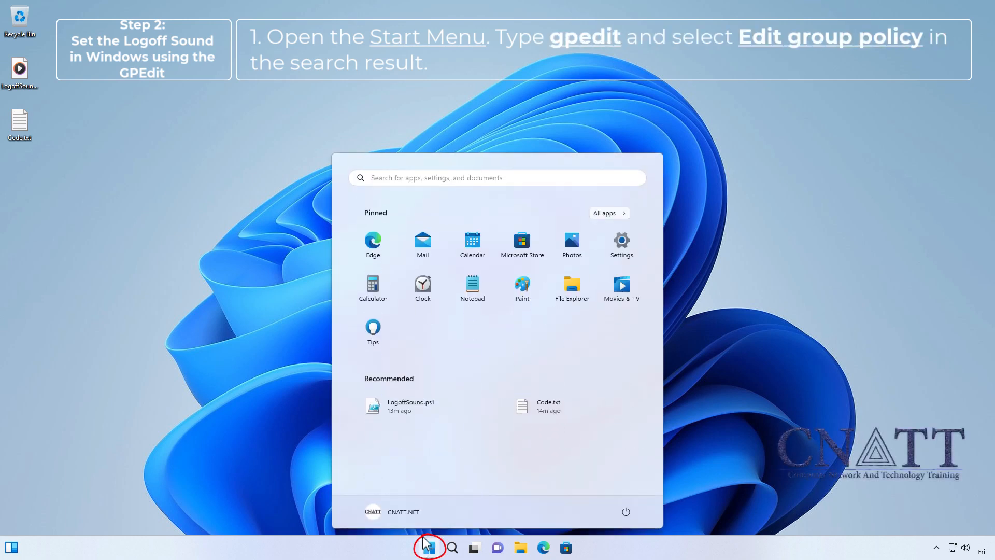
text(gped)
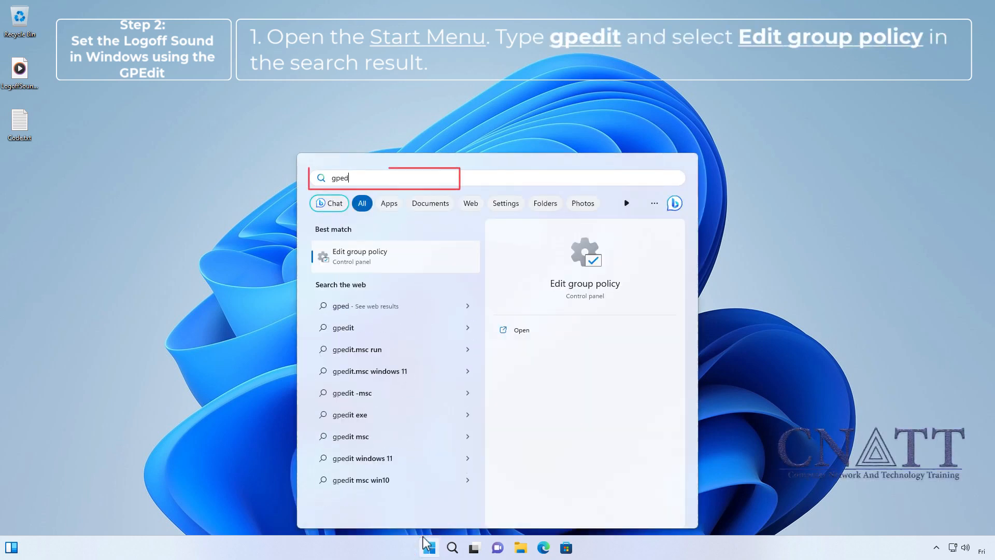
text(it)
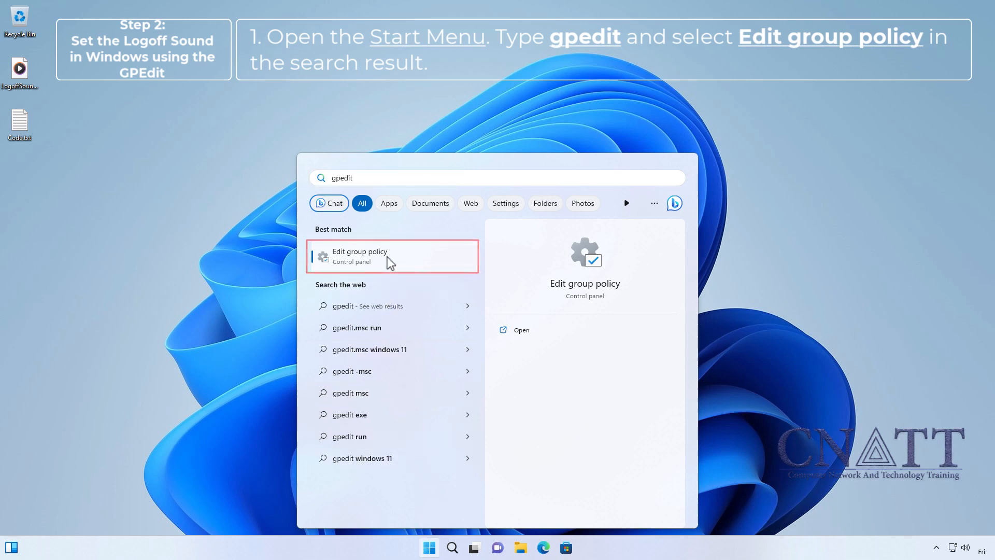
click(369, 256)
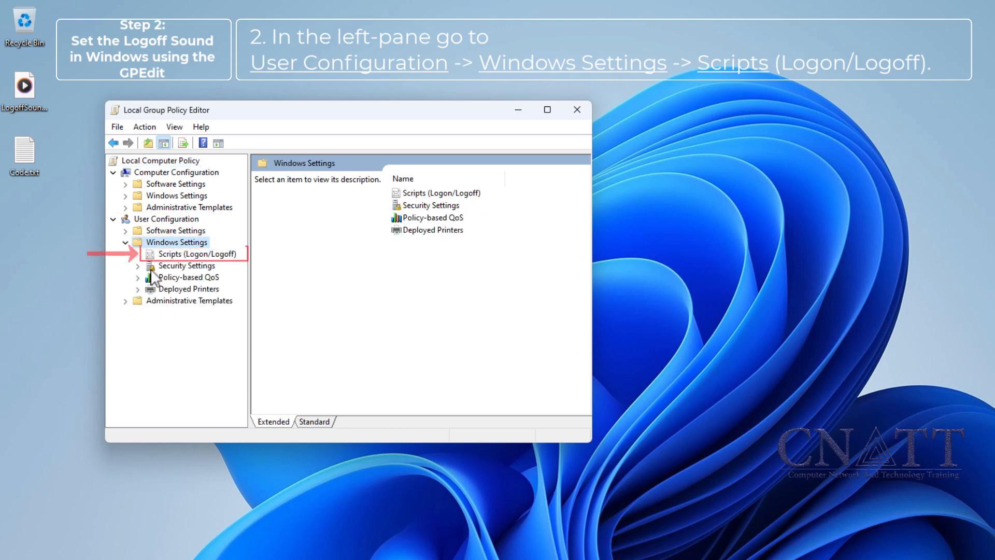
- Open Logoff properties under Scripts (Logon/Logoff) and start adding a PowerShell script
click(190, 253)
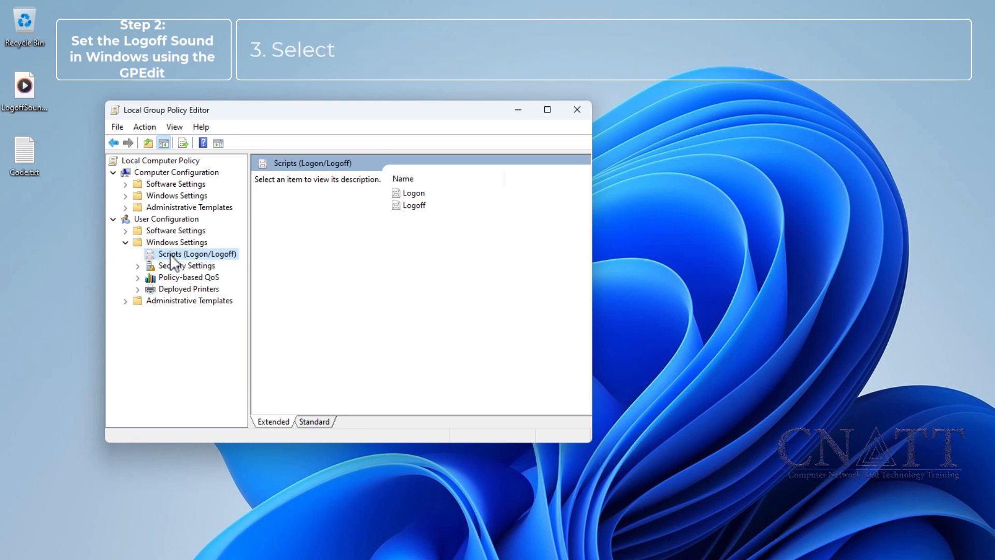
click(415, 206)
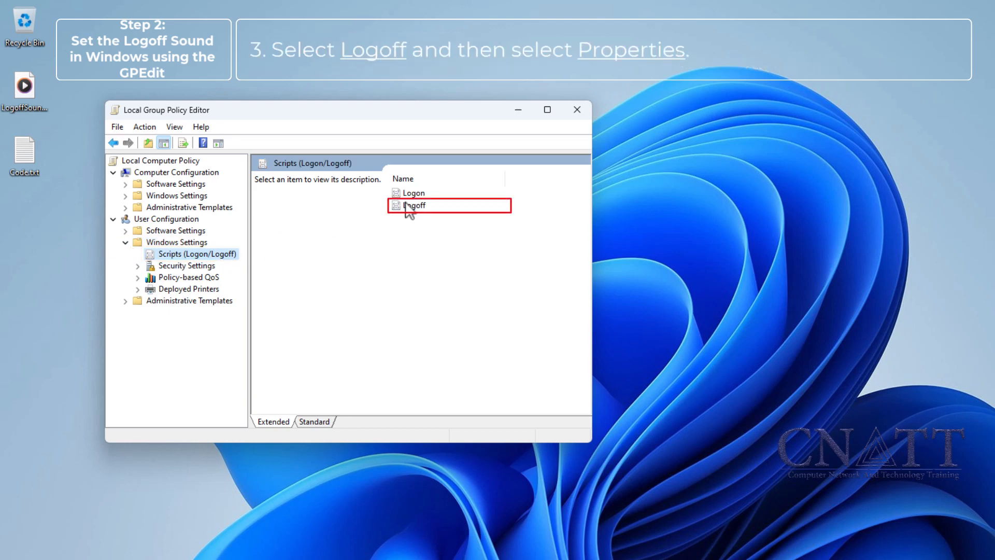
click(411, 206)
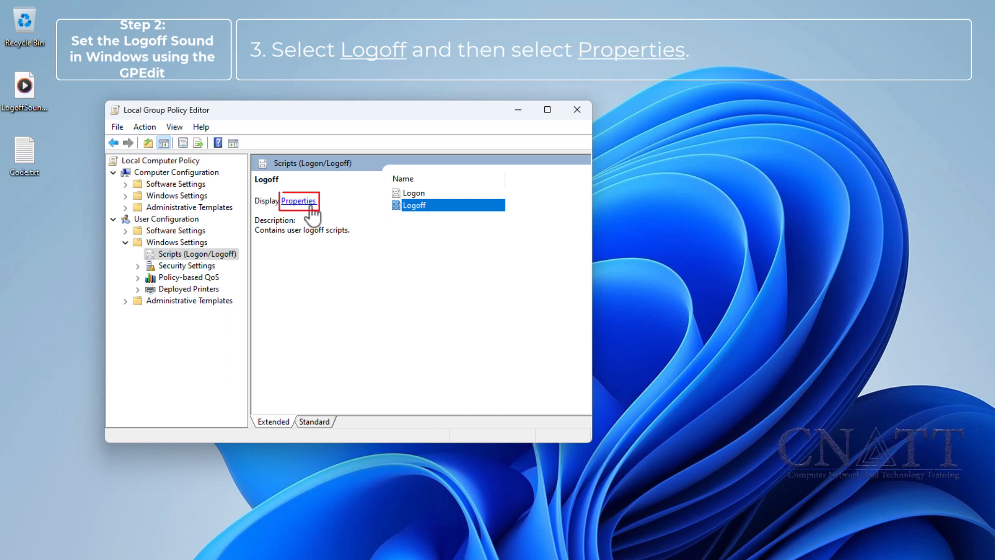
click(299, 201)
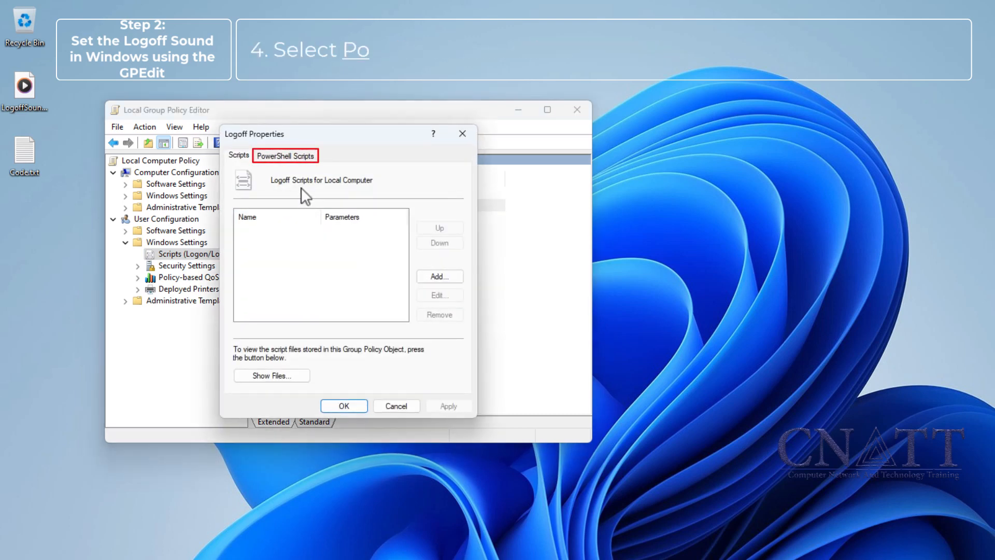
click(286, 155)
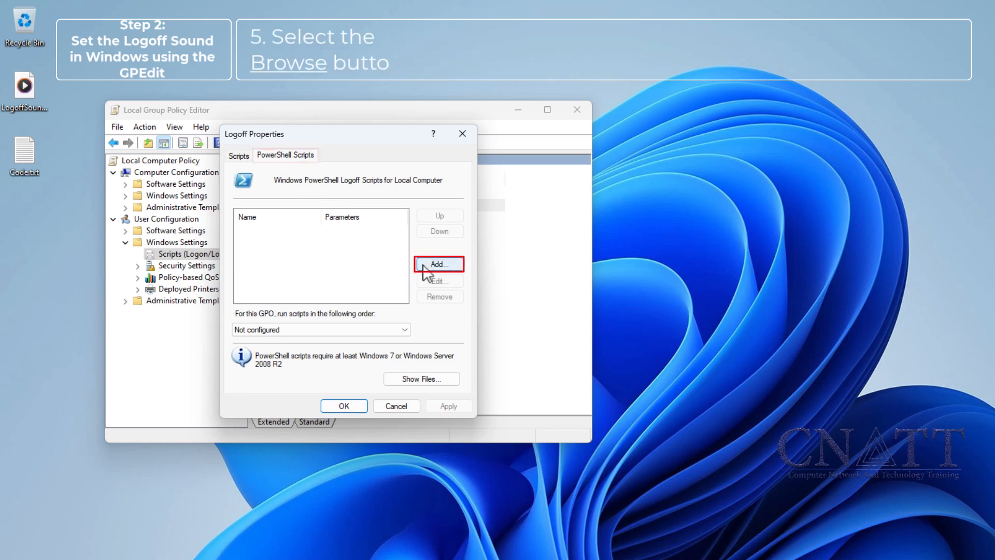
click(439, 265)
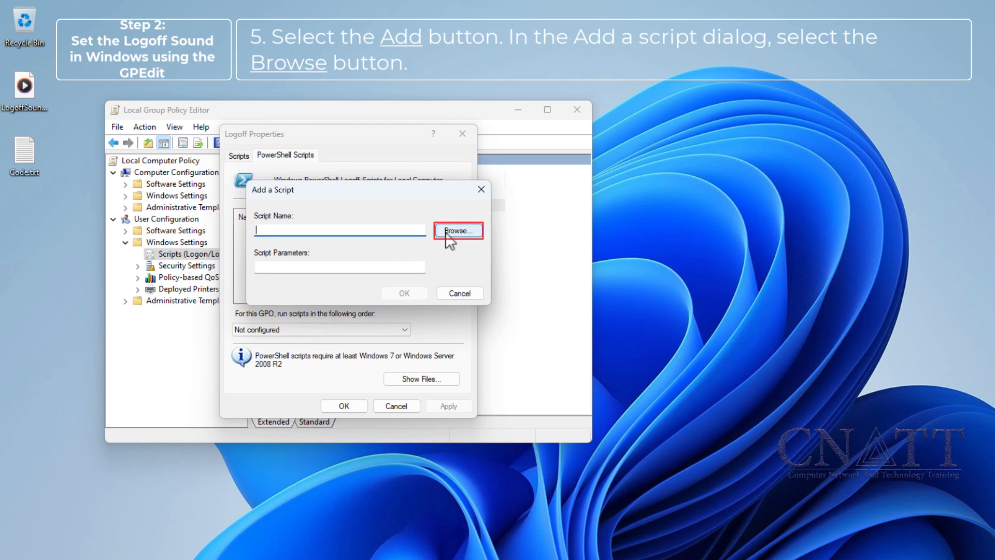
- Browse to This PC > C: > Windows > Media and select LogoffSound.ps1 as the script
click(459, 230)
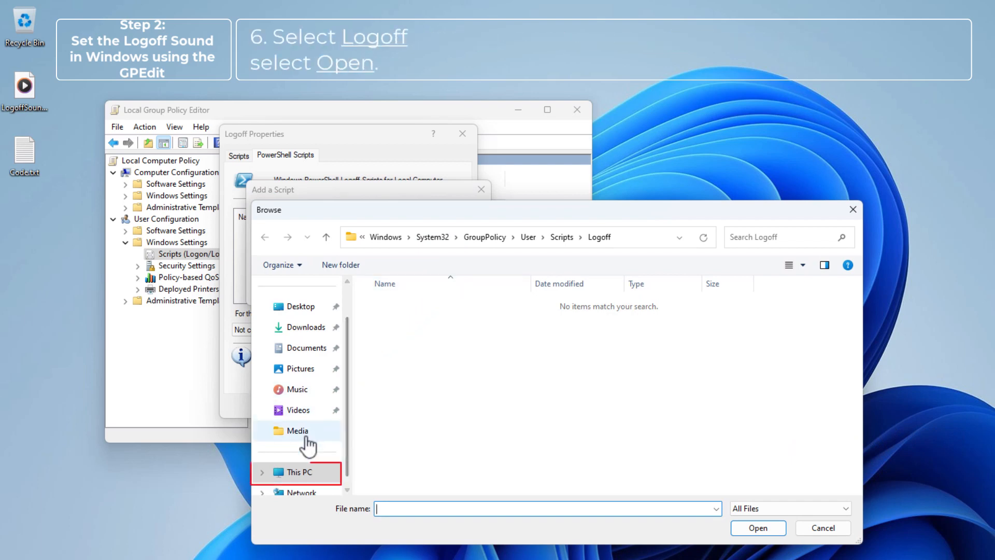
click(298, 473)
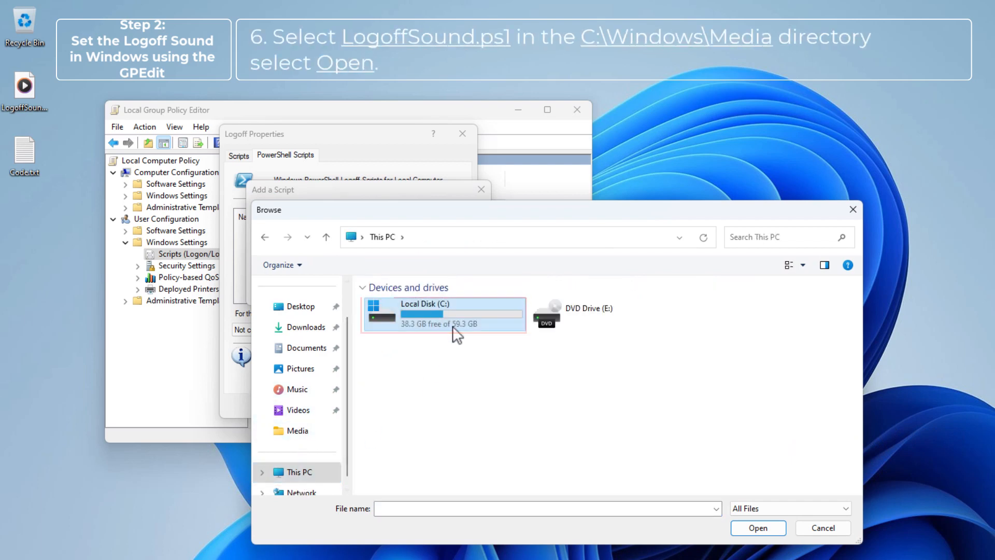
double_click(425, 303)
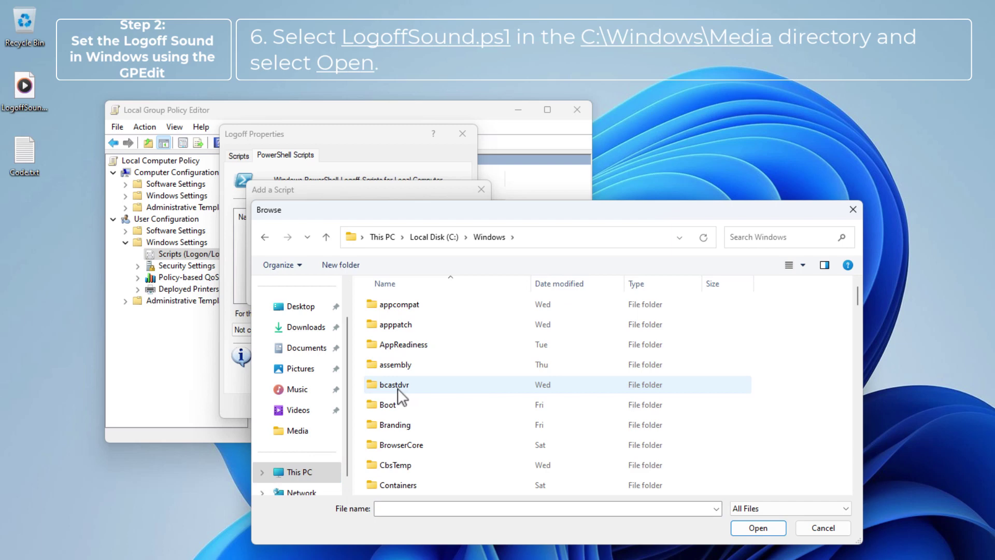
scroll(down, 3)
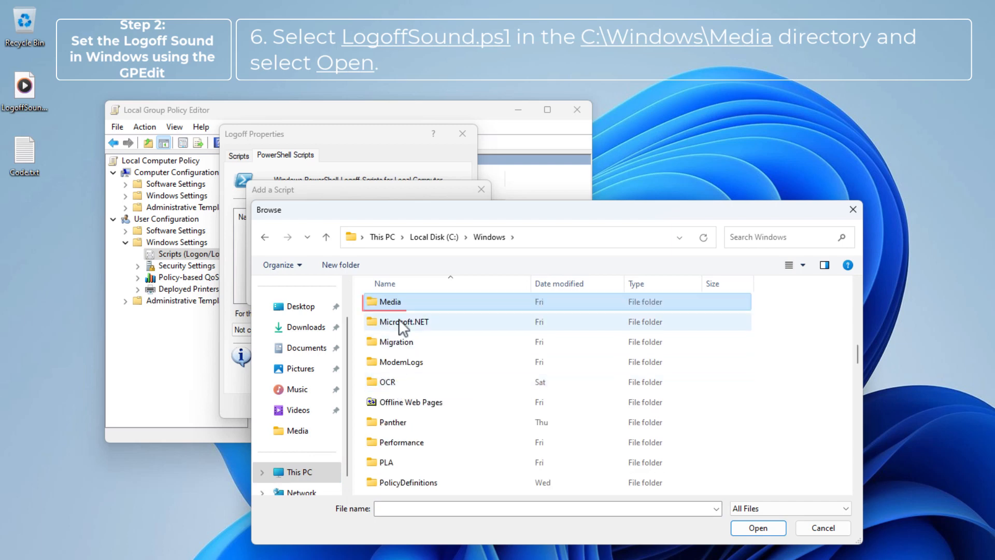
double_click(388, 302)
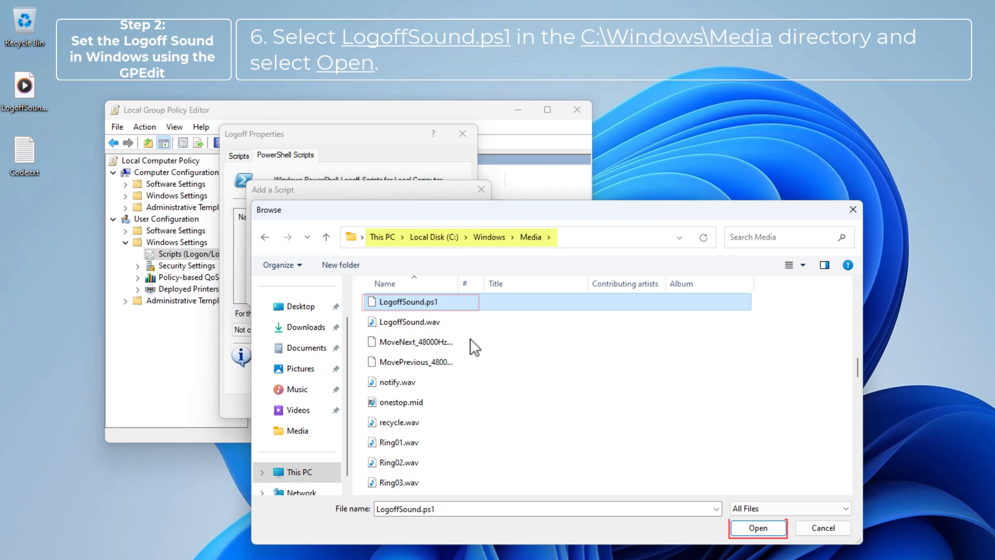
click(759, 527)
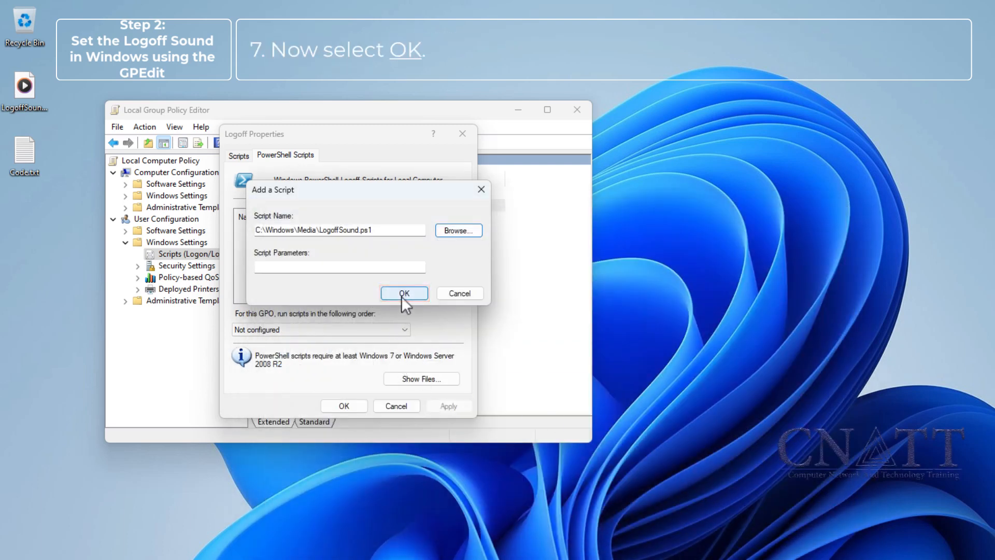
- Confirm the script, choose 'Run Windows PowerShell scripts first', save, and close the editor
click(404, 293)
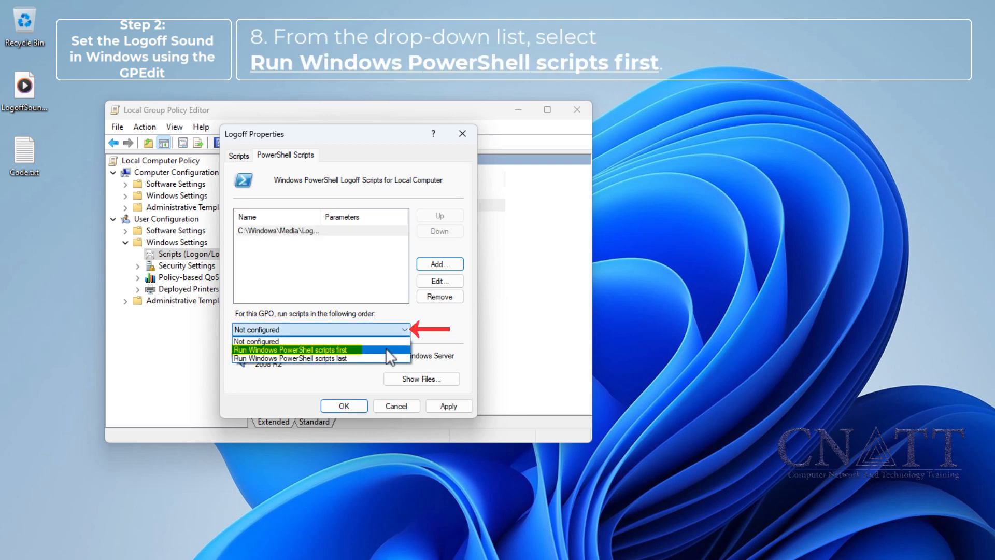
click(291, 350)
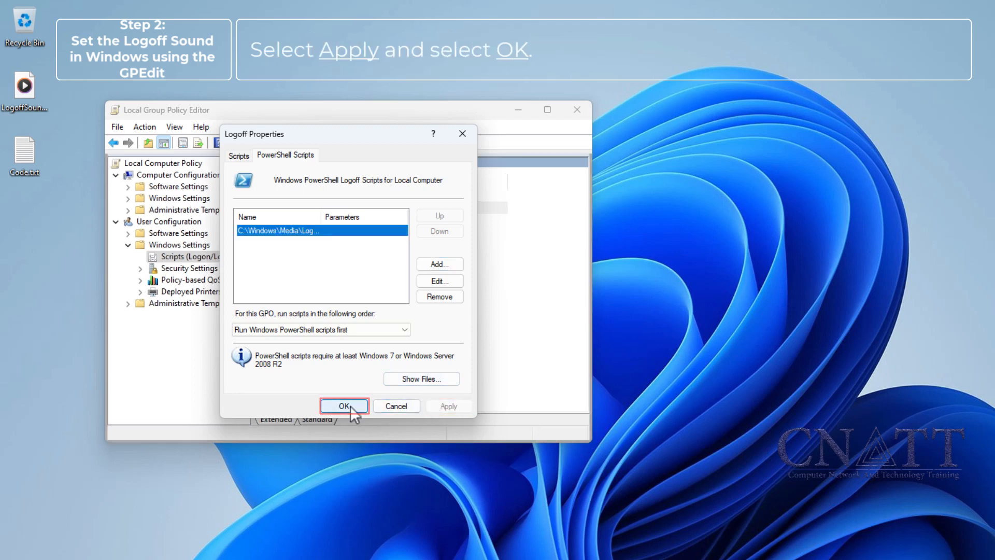
click(344, 406)
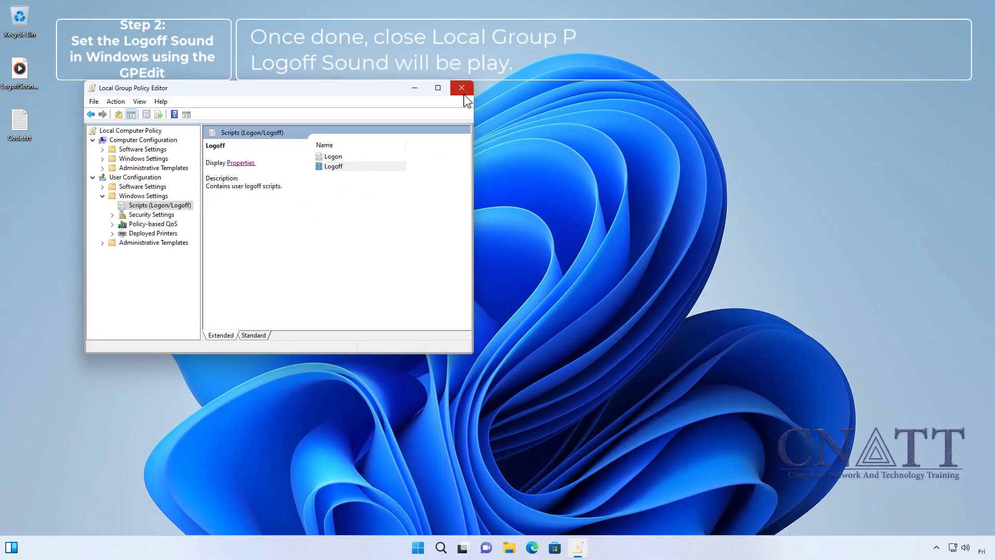
click(463, 87)
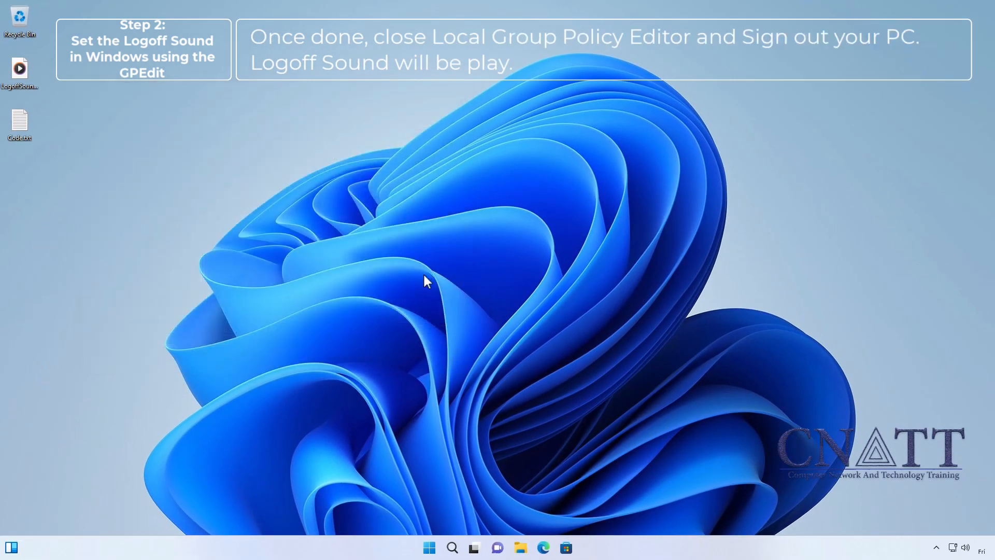
- Sign out of the PC from the Start menu account options
click(429, 547)
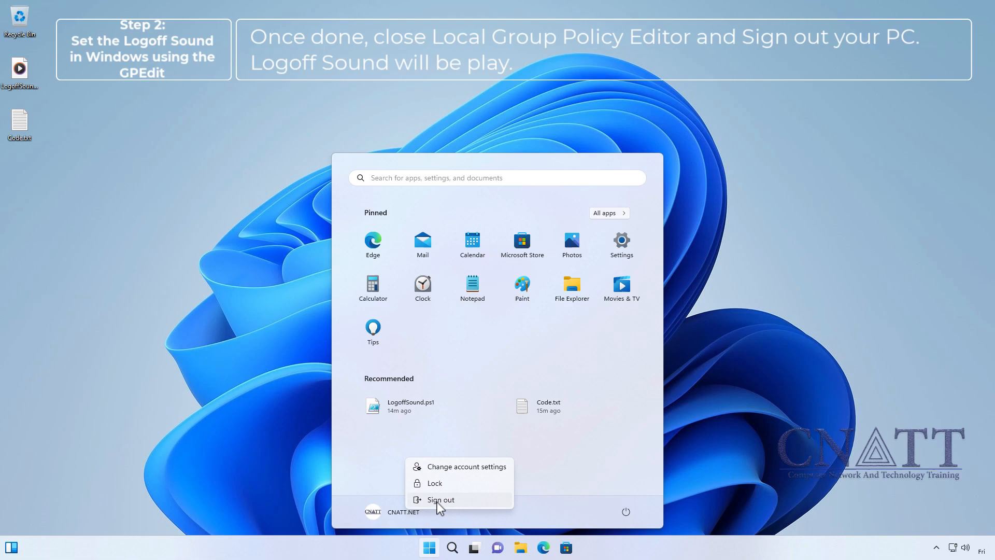
click(441, 499)
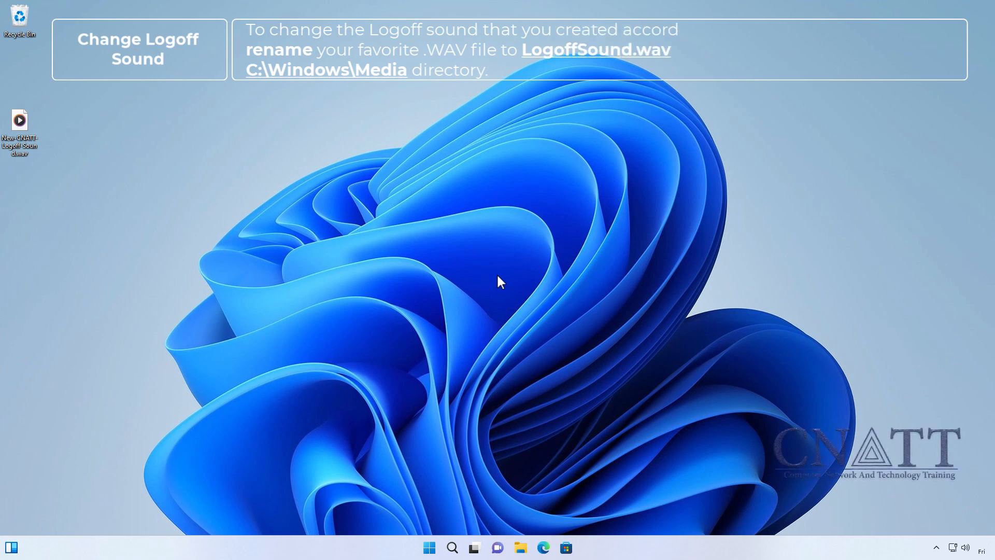
- Rename the desktop .wav file to Logoff.wav and bring up its context menu to copy it
right_click(19, 119)
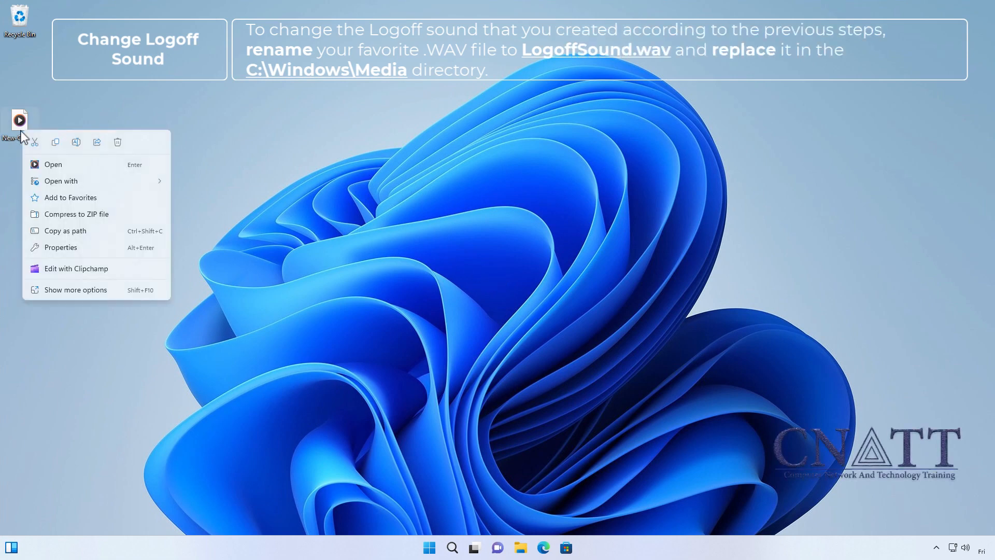
mouse_move(76, 143)
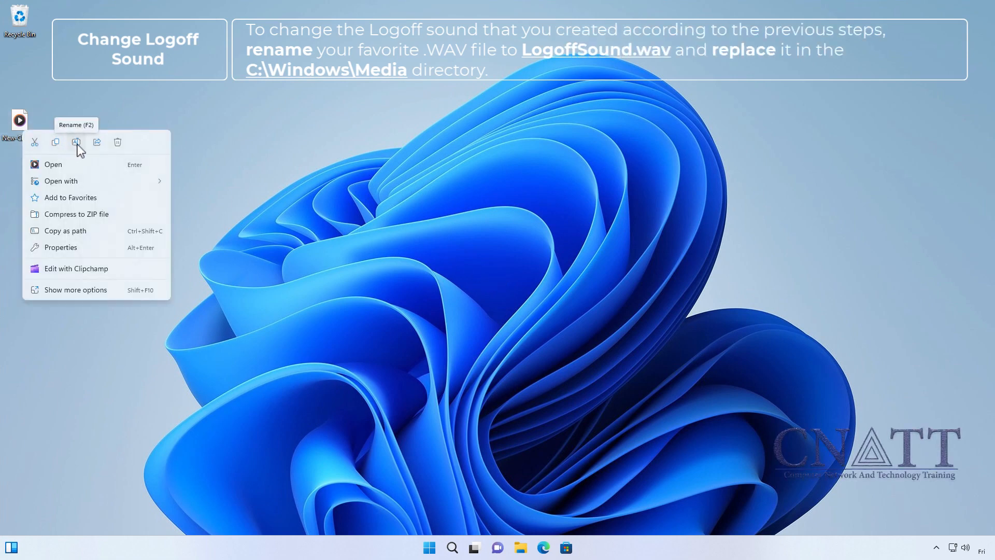
click(75, 142)
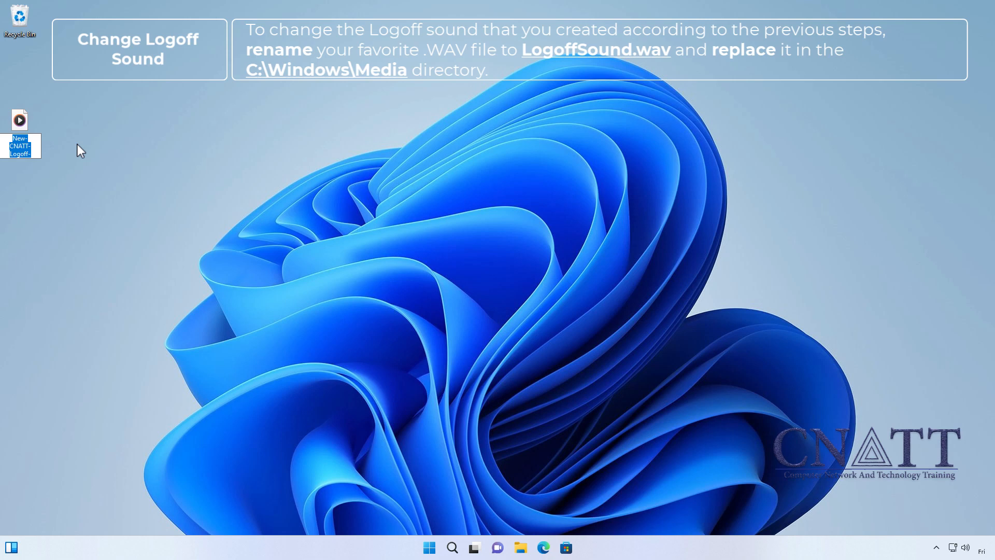
text(Logoff.wav)
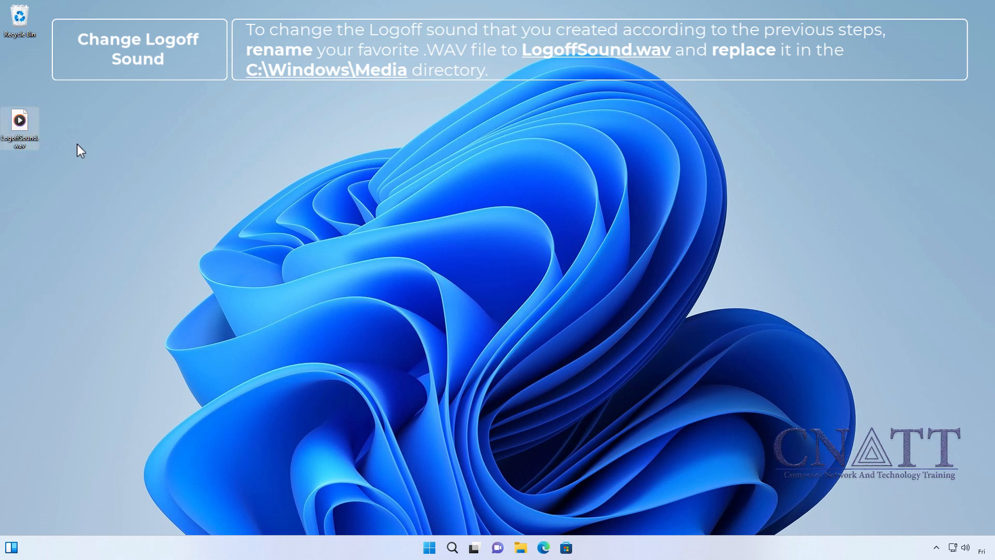
right_click(18, 120)
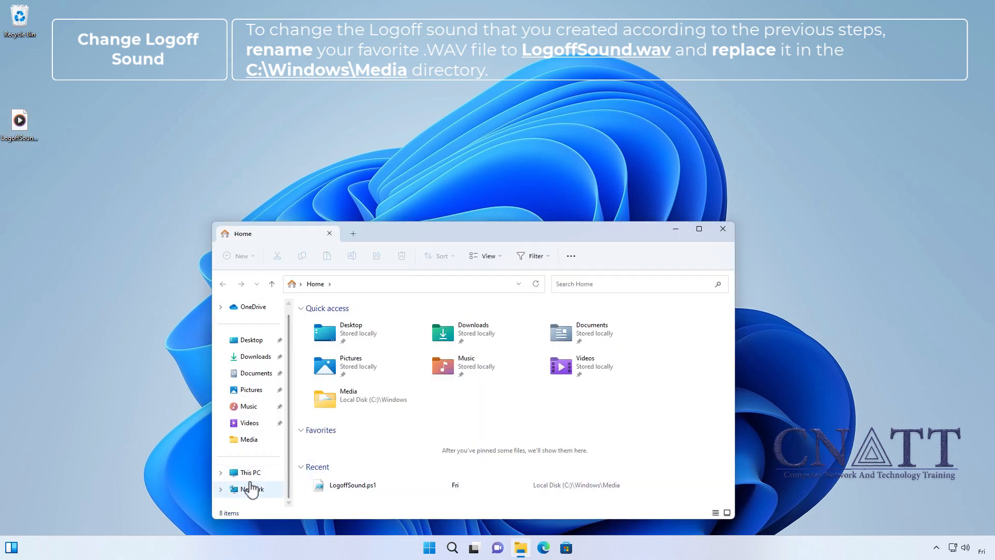
- Paste the sound file into C:\Windows\Media, replacing the existing LogoffSound.wav
click(250, 473)
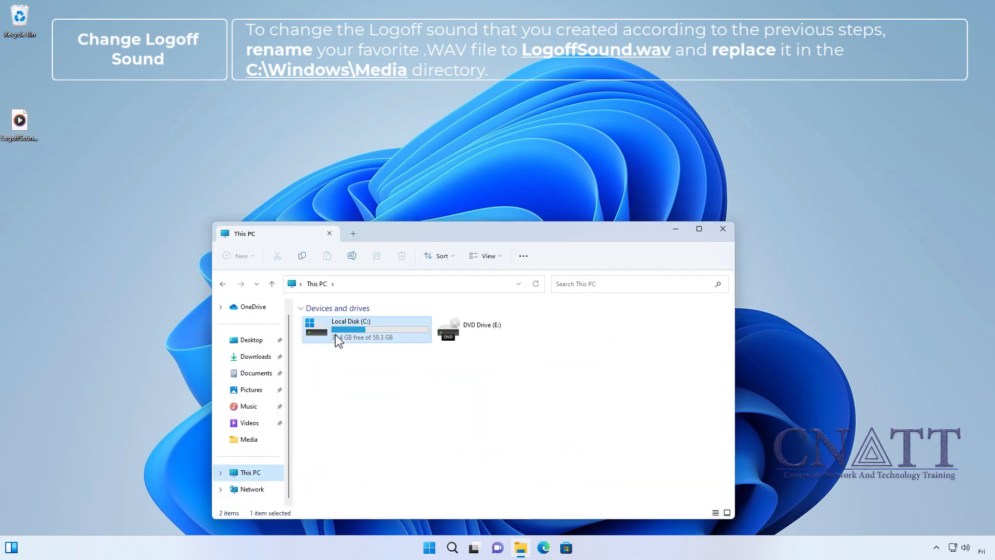
double_click(350, 329)
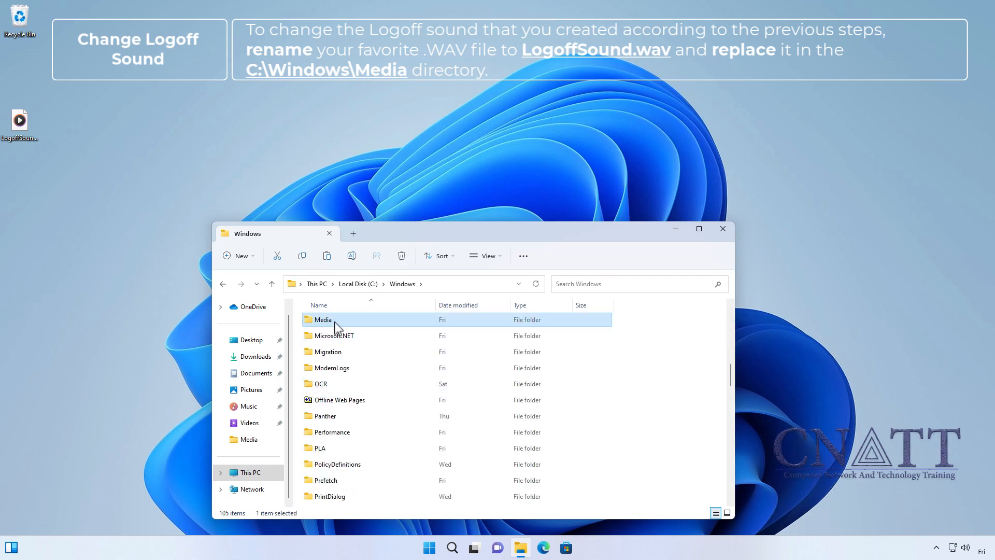
double_click(323, 319)
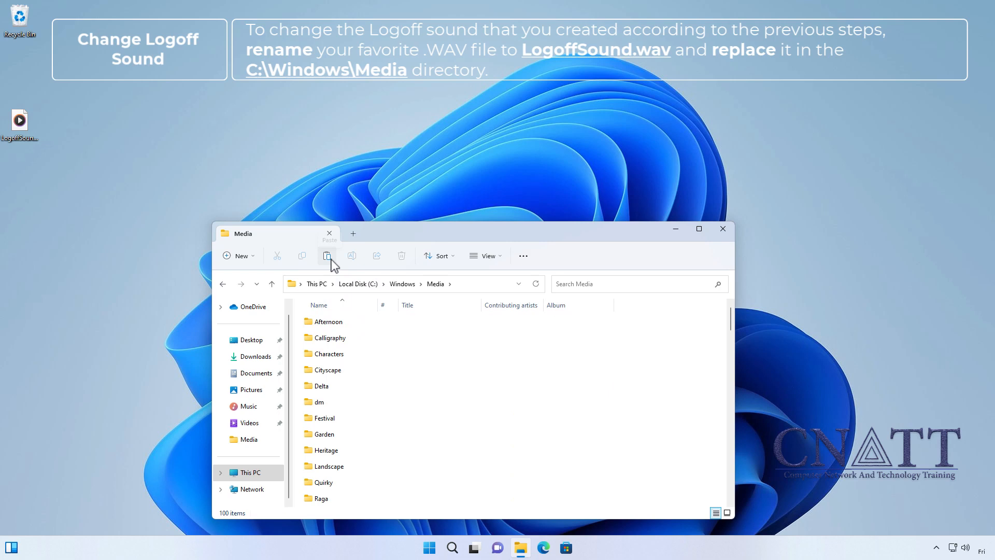
click(327, 255)
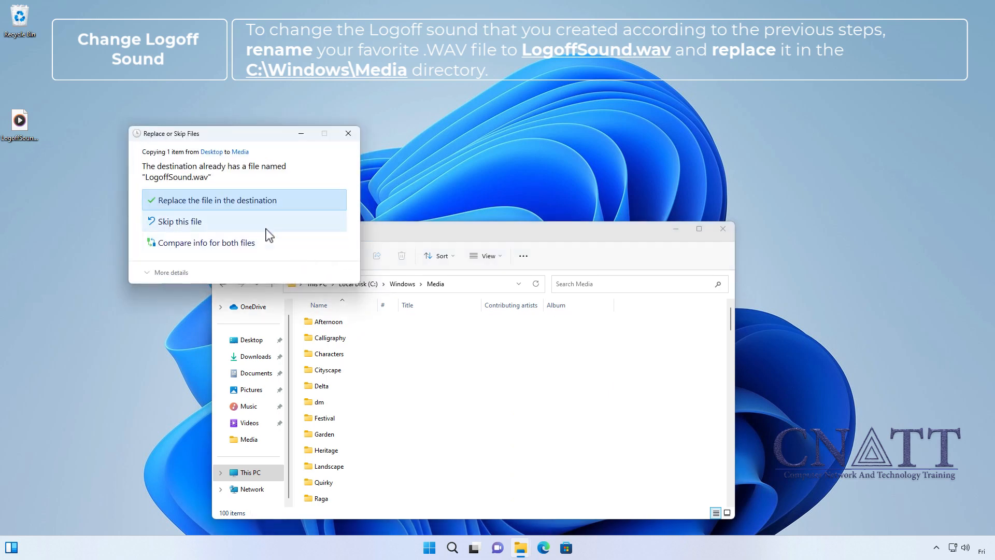
click(216, 200)
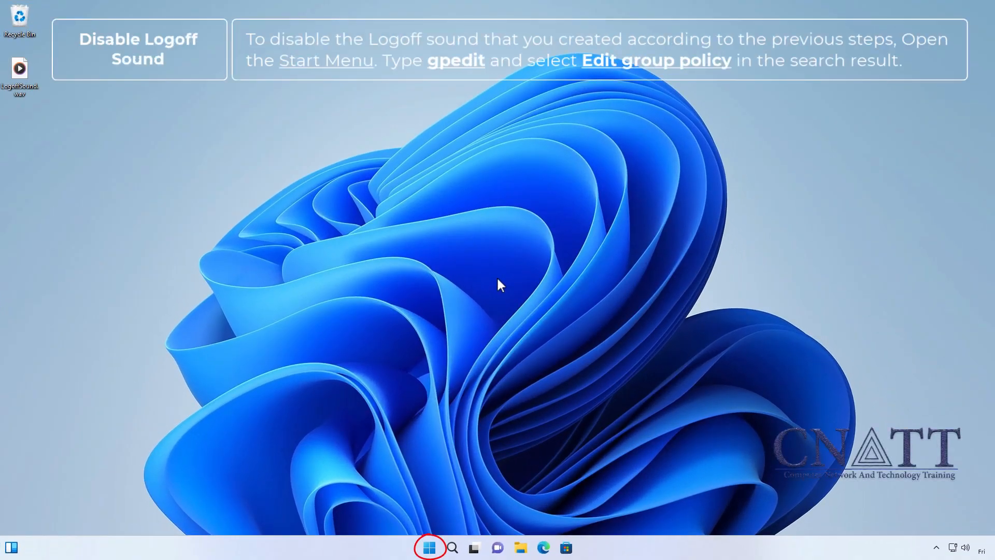
- Search 'gp' from the Start menu to launch Local Group Policy Editor
click(429, 548)
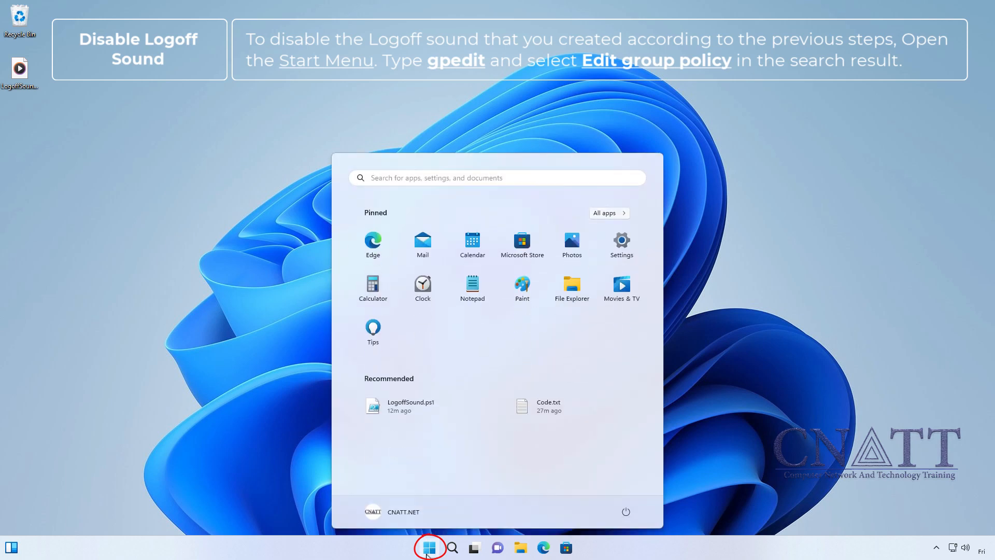
text(gp)
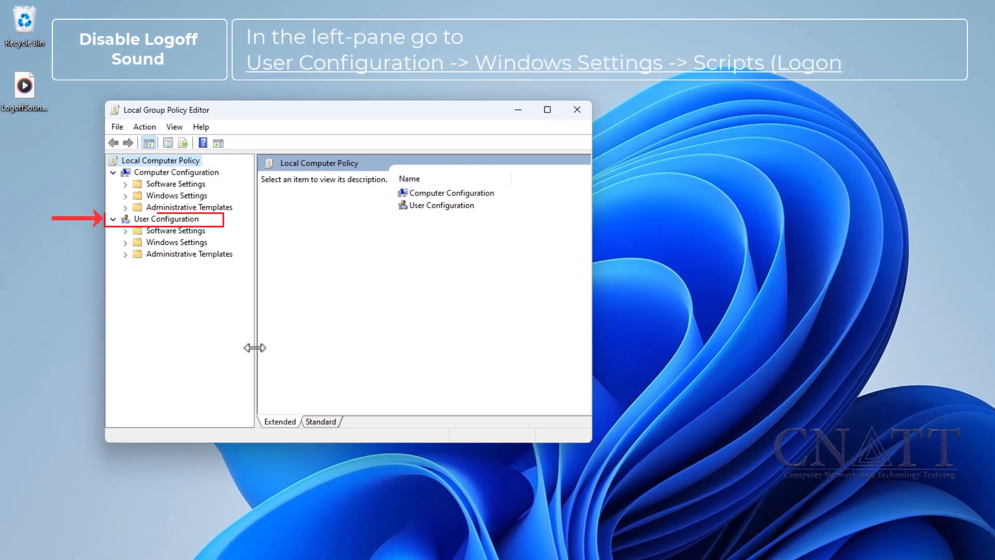
- Under User Configuration > Windows Settings > Scripts, remove LogoffSound.ps1 from the PowerShell logoff scripts
click(124, 243)
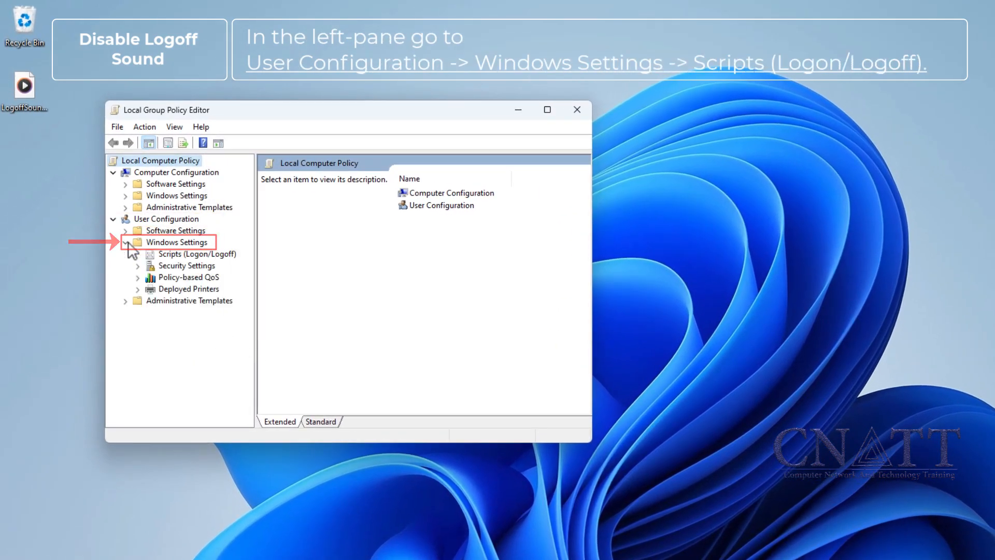
click(197, 254)
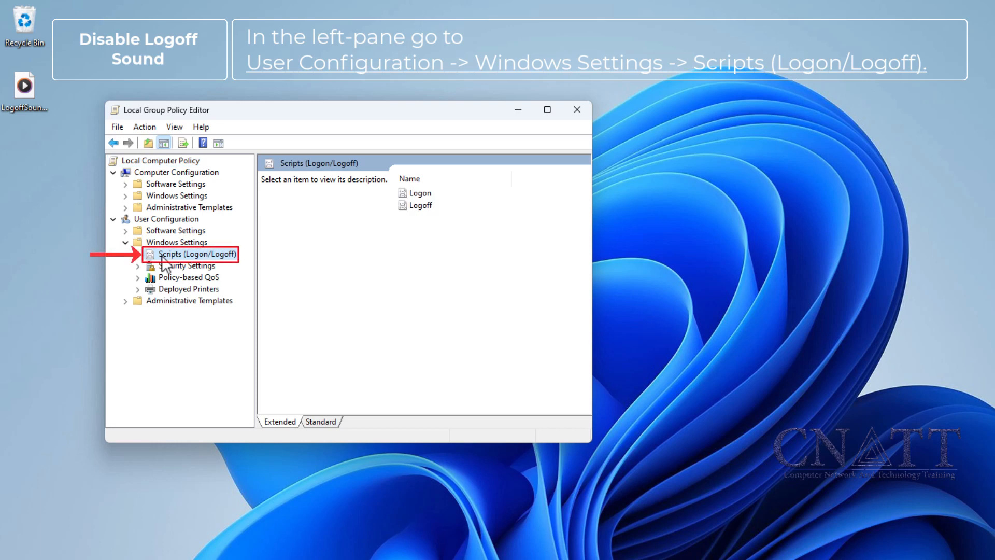
click(421, 205)
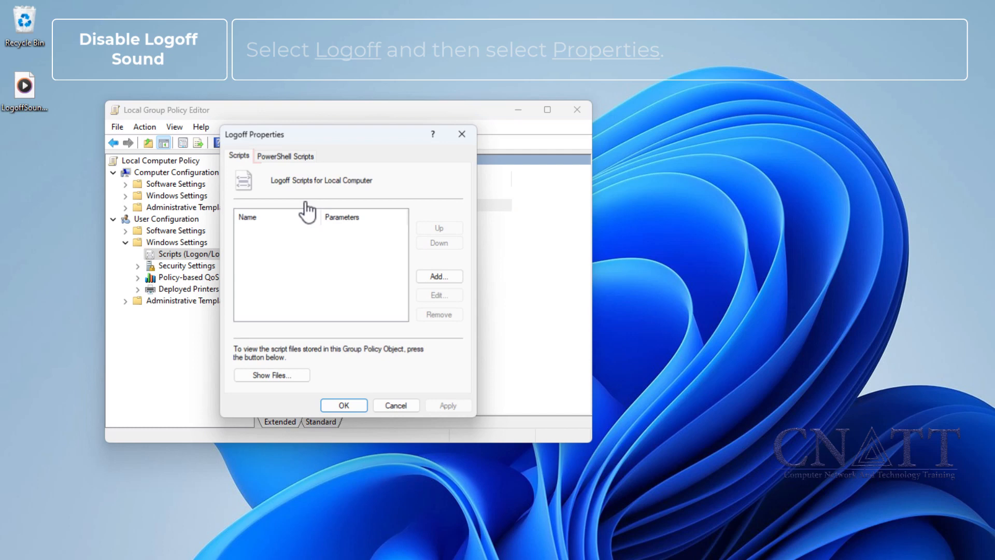
click(284, 155)
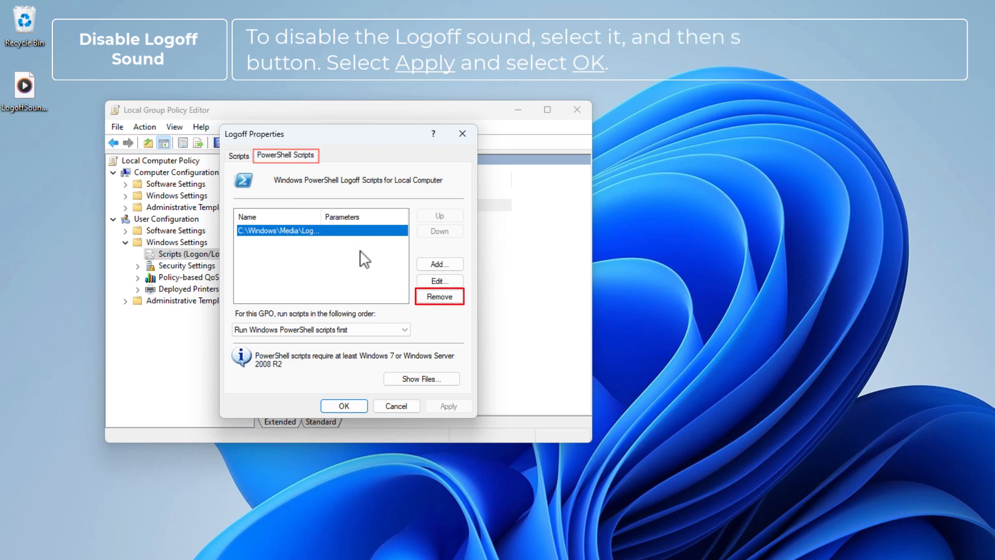
click(439, 297)
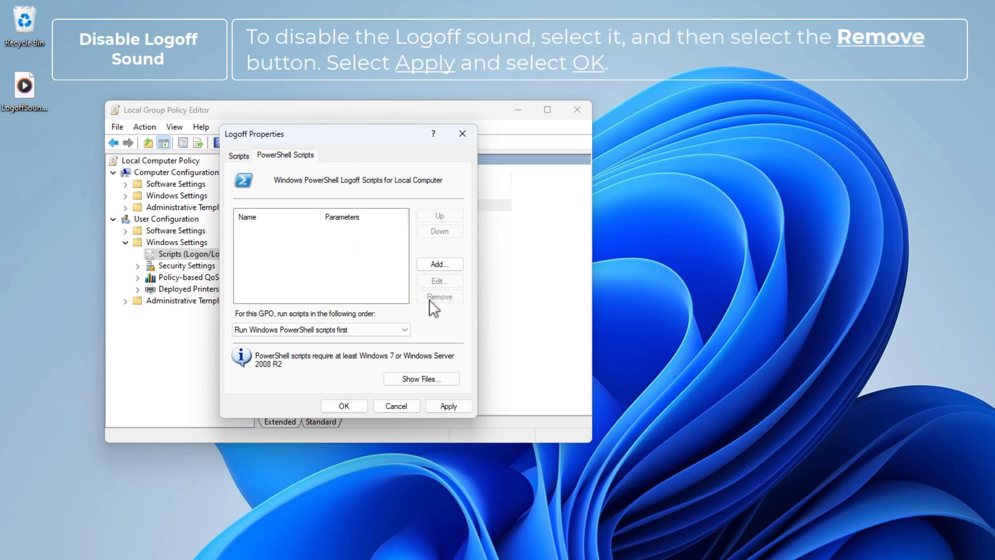